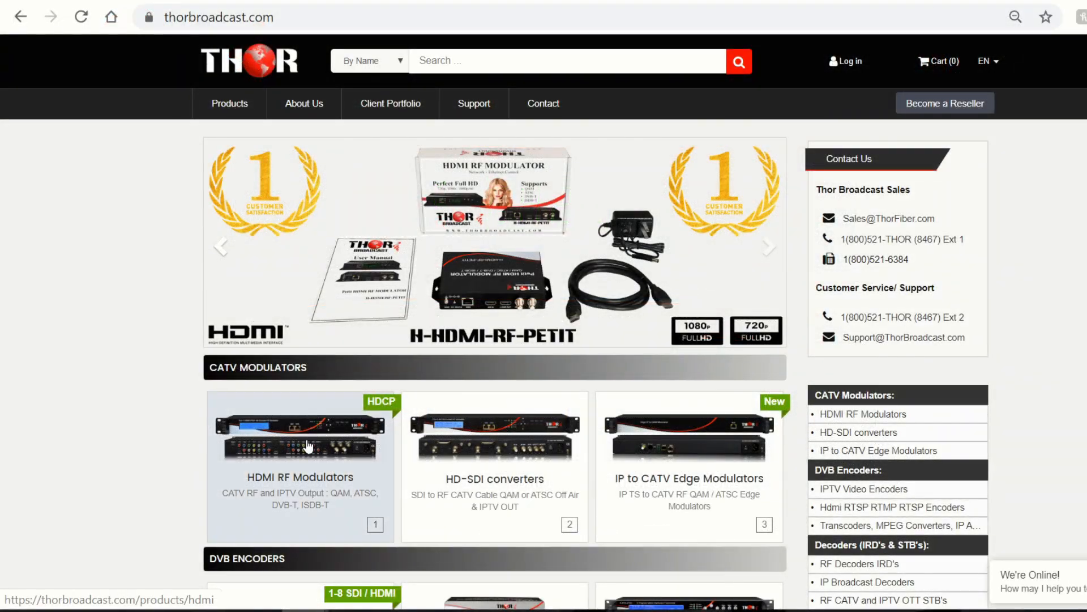
- Open Petit HDMI RF Modulator under HDMI RF Modulators and scroll through drawings, specs and Q&A
{"action": "left_click", "coordinate": [300, 430]}
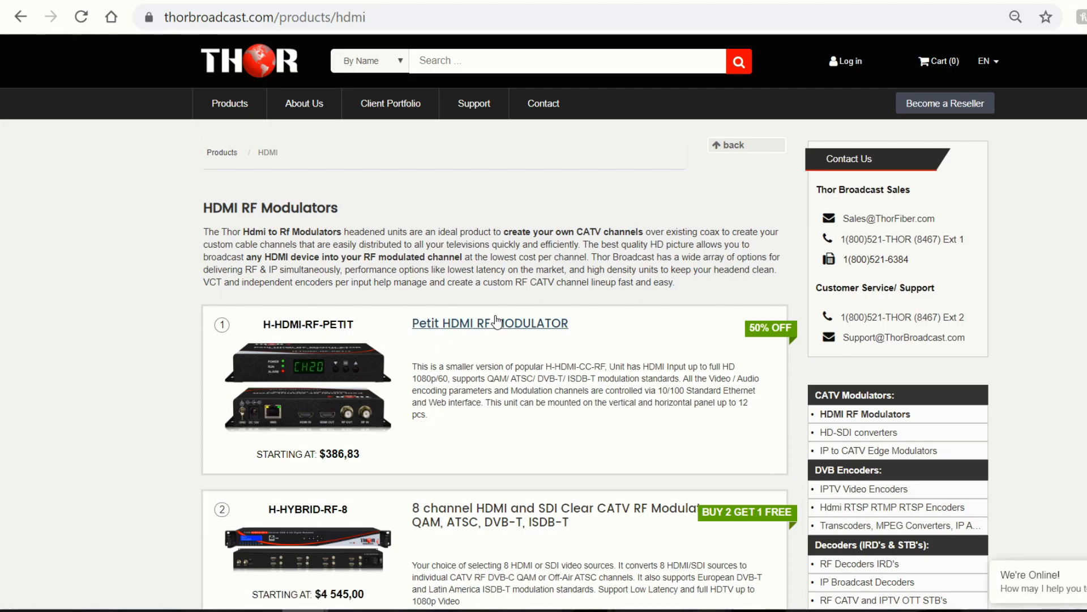
{"action": "left_click", "coordinate": [489, 324]}
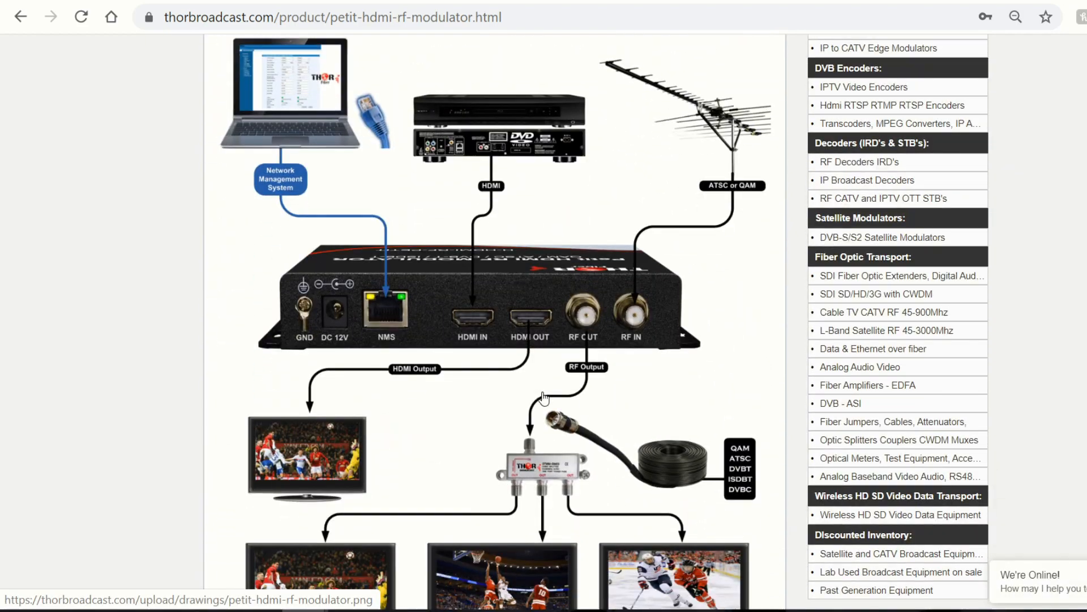
{"action": "mouse_move", "coordinate": [340, 316]}
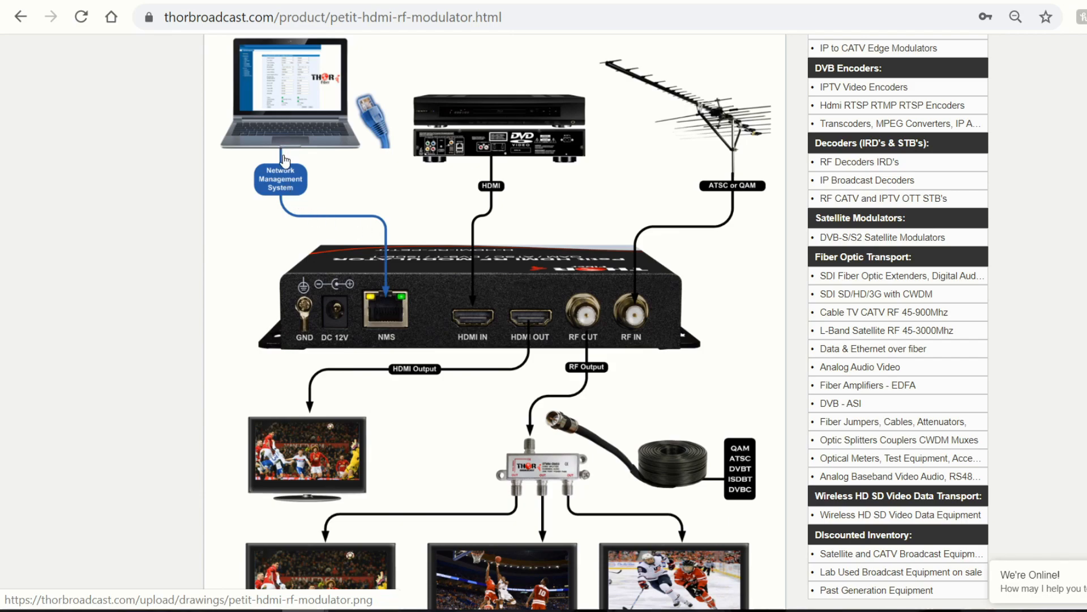
{"action": "mouse_move", "coordinate": [287, 146]}
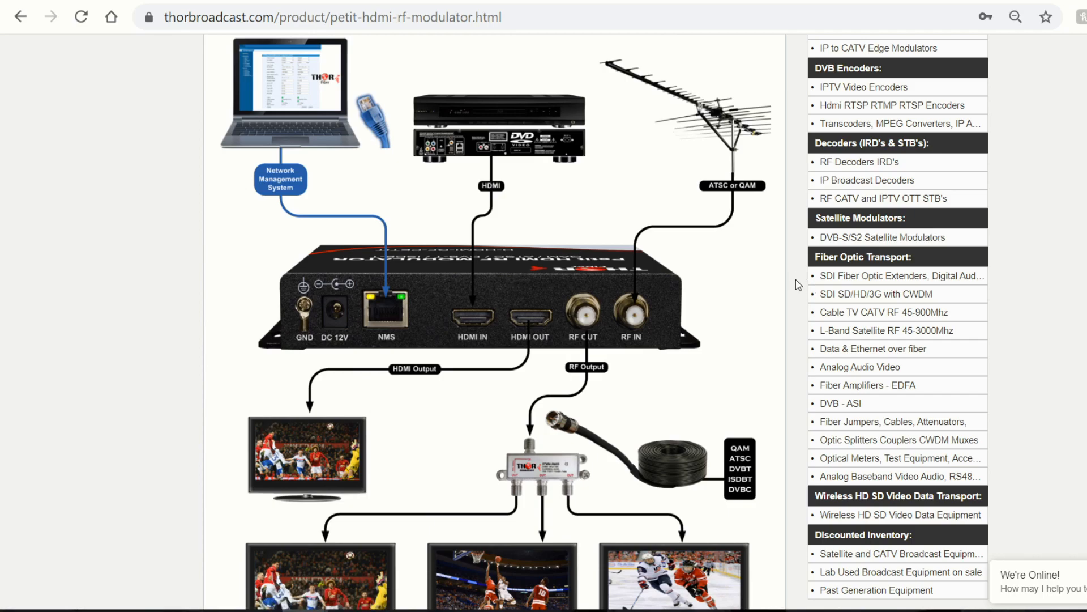
{"action": "scroll", "scroll_direction": "down", "scroll_amount": 3}
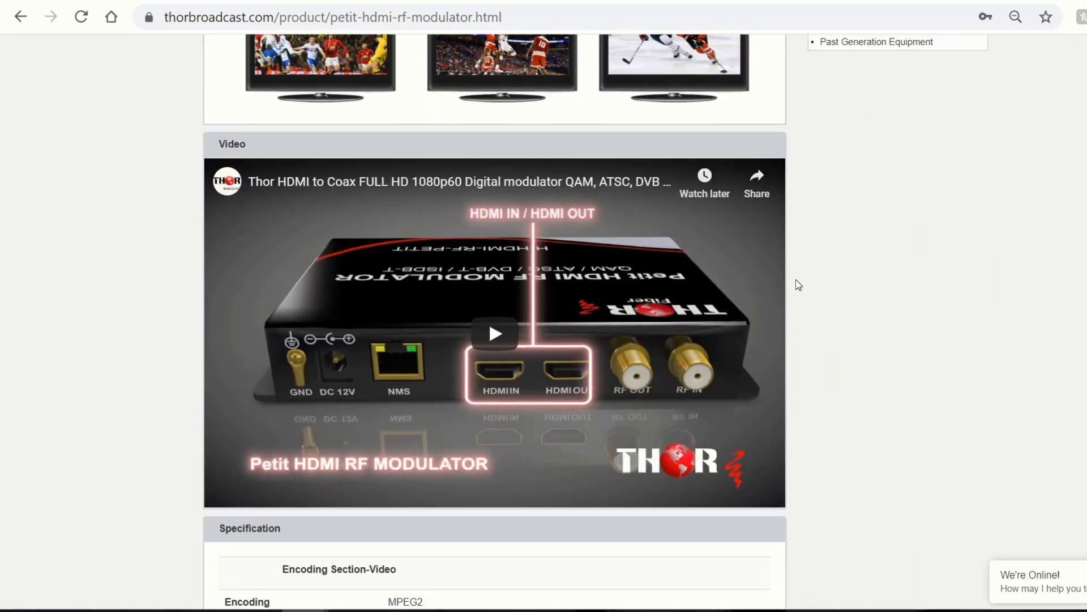
{"action": "scroll", "scroll_direction": "down", "scroll_amount": 3}
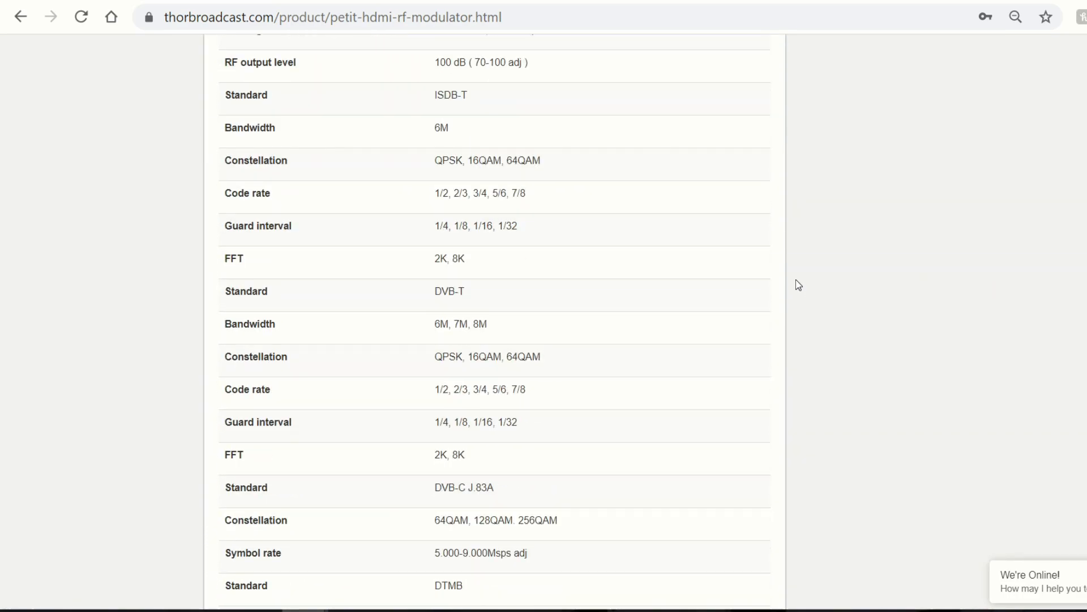
{"action": "scroll", "scroll_direction": "down", "scroll_amount": 3}
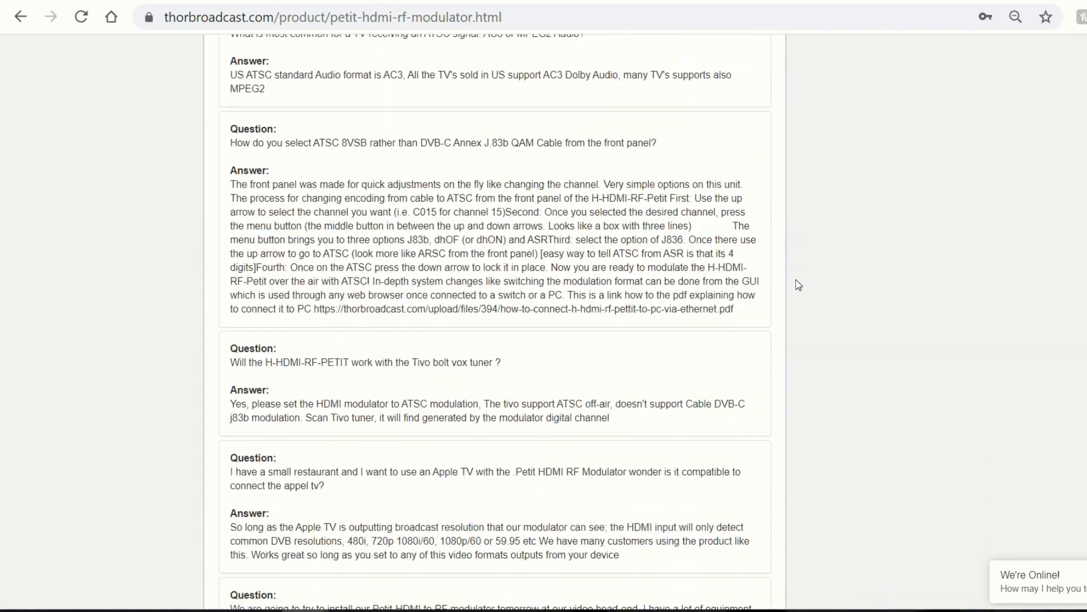
{"action": "scroll", "scroll_direction": "down", "scroll_amount": 3}
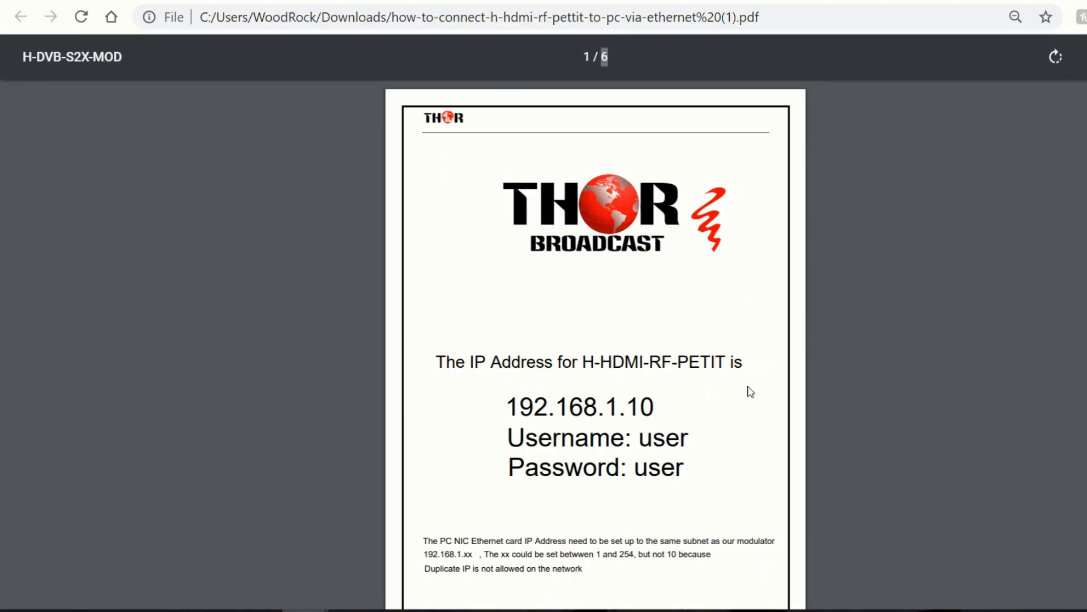
{"action": "left_click_drag", "start_coordinate": [508, 408], "coordinate": [655, 407]}
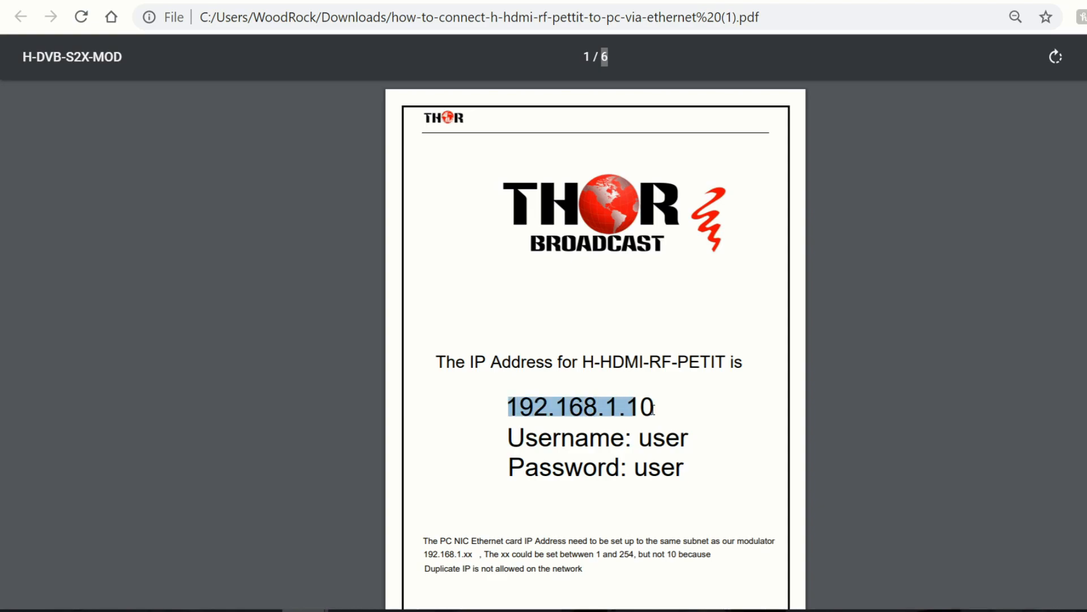
{"action": "left_click", "coordinate": [609, 415]}
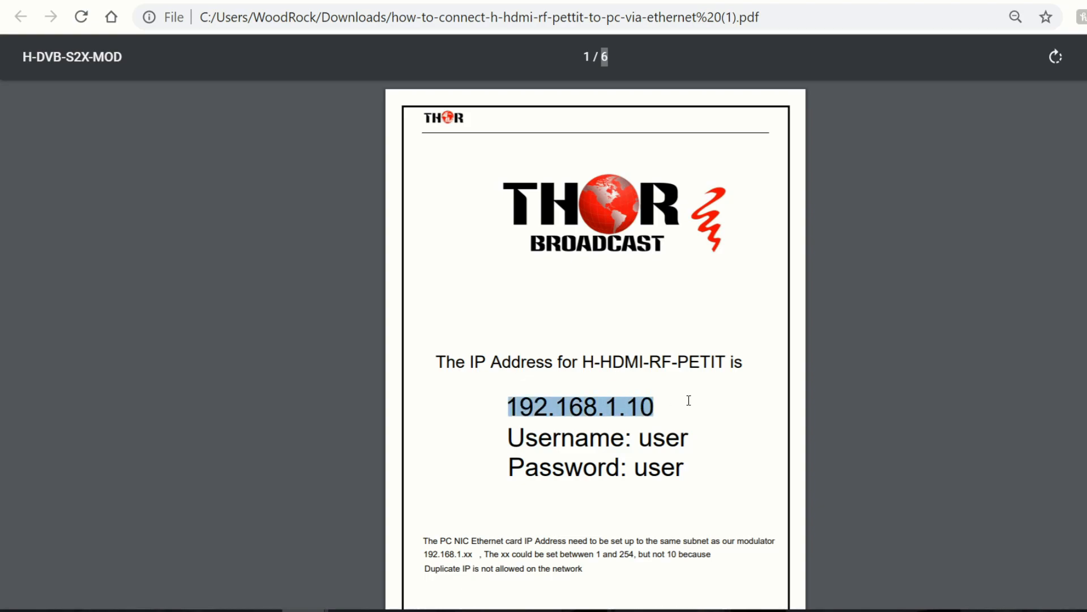
{"action": "left_click", "coordinate": [631, 407]}
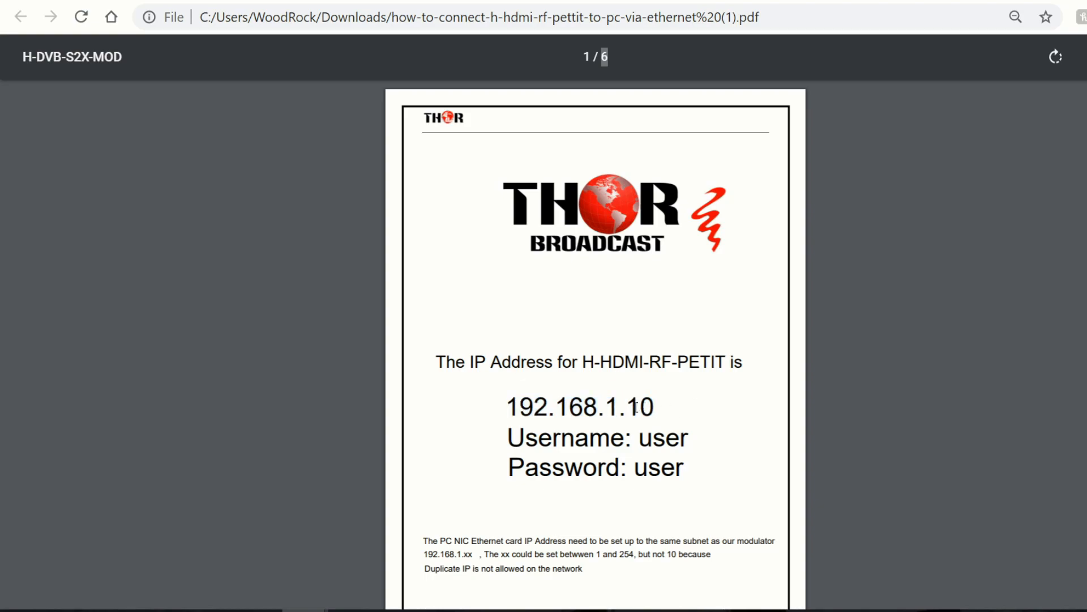
{"action": "mouse_move", "coordinate": [644, 339]}
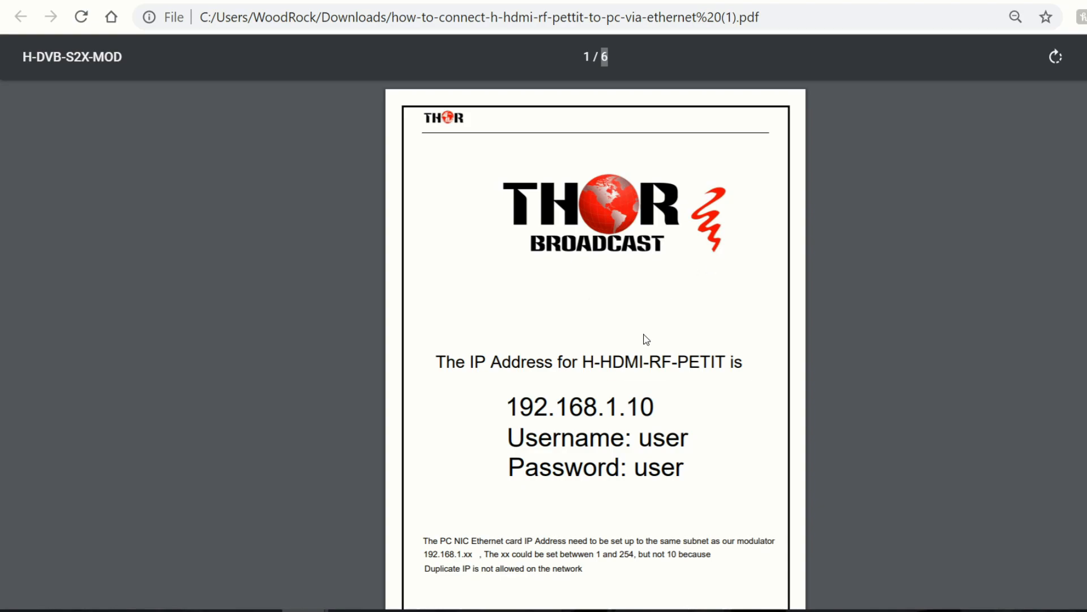
{"action": "left_click_drag", "start_coordinate": [508, 407], "coordinate": [654, 408]}
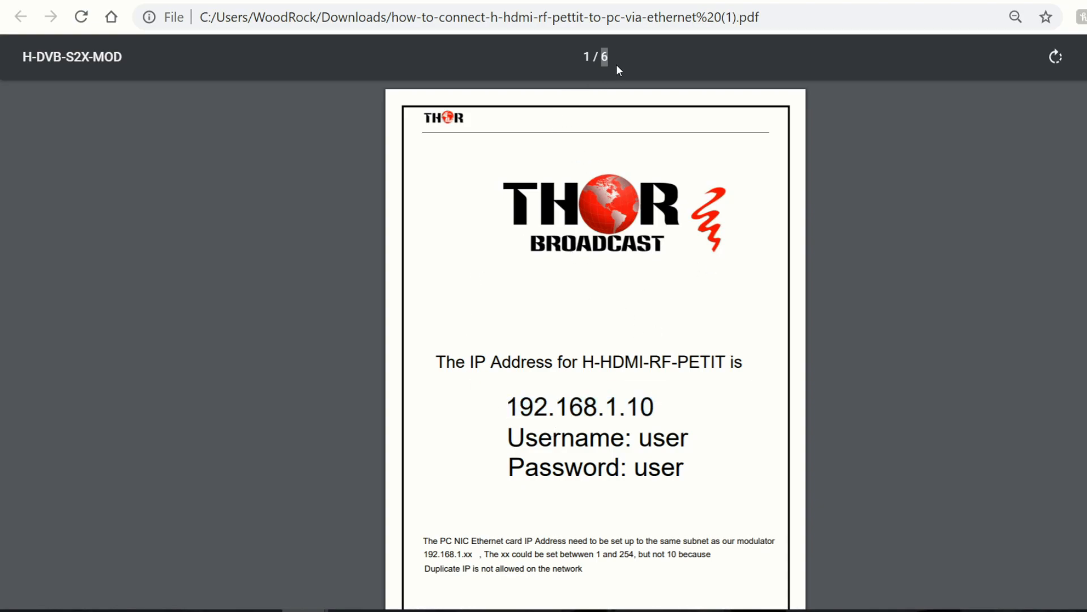
- Browse to 192.168.3.10, which fails with ERR_CONNECTION_TIMED_OUT
{"action": "type", "text": "192.168.3.10"}
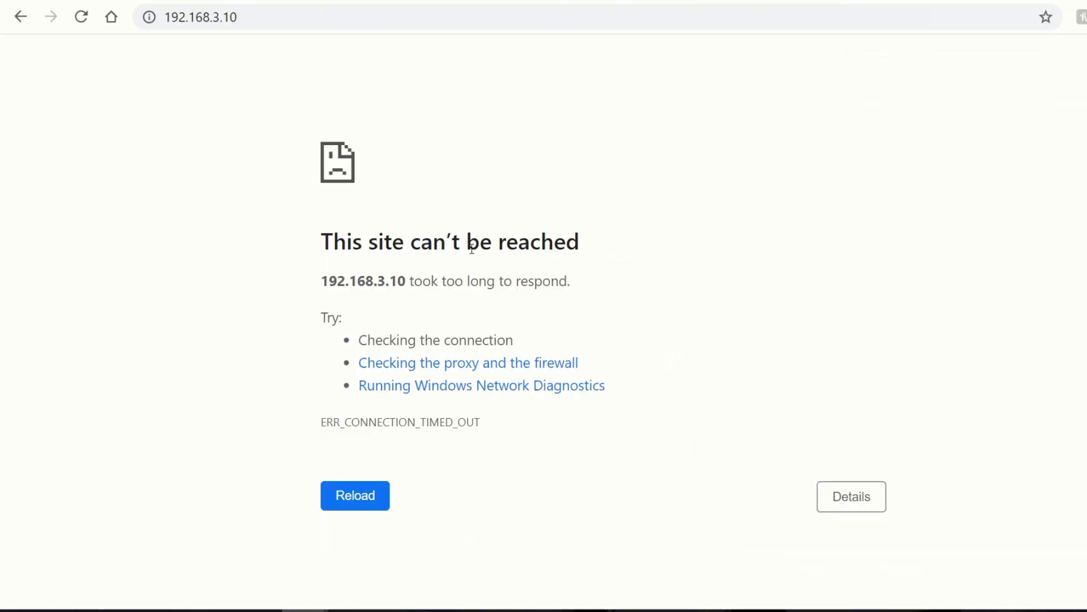
{"action": "left_click_drag", "start_coordinate": [470, 248], "coordinate": [343, 318]}
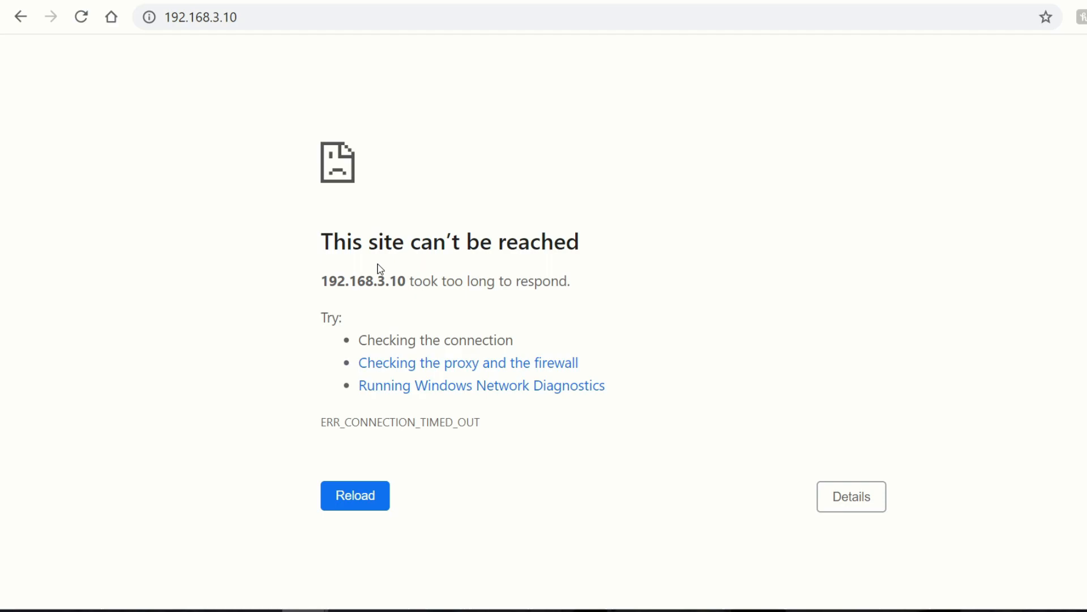
{"action": "mouse_move", "coordinate": [380, 281]}
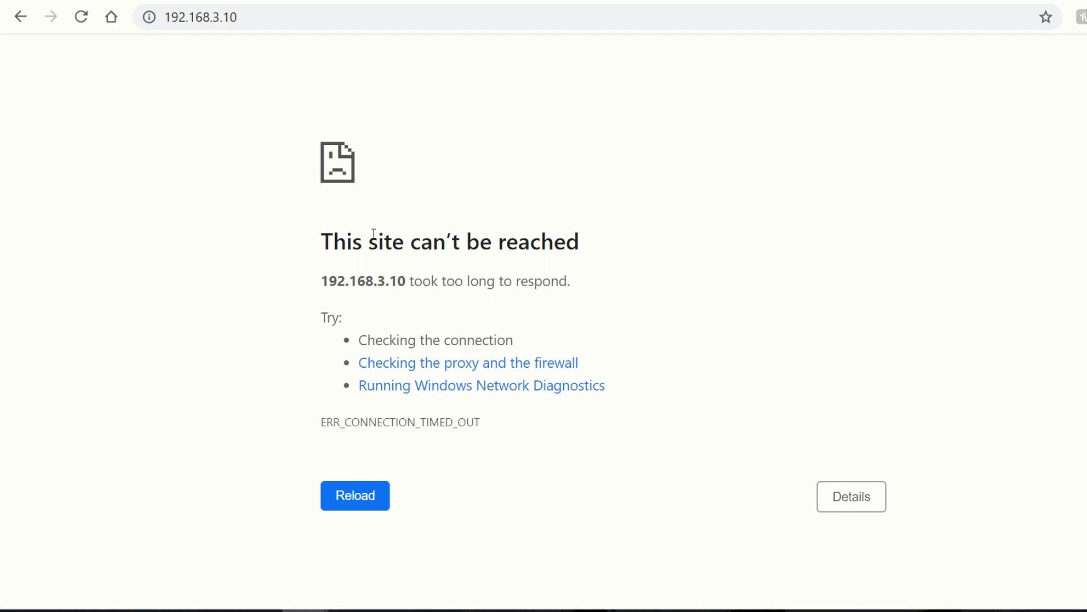
{"action": "left_click_drag", "start_coordinate": [320, 281], "coordinate": [429, 281]}
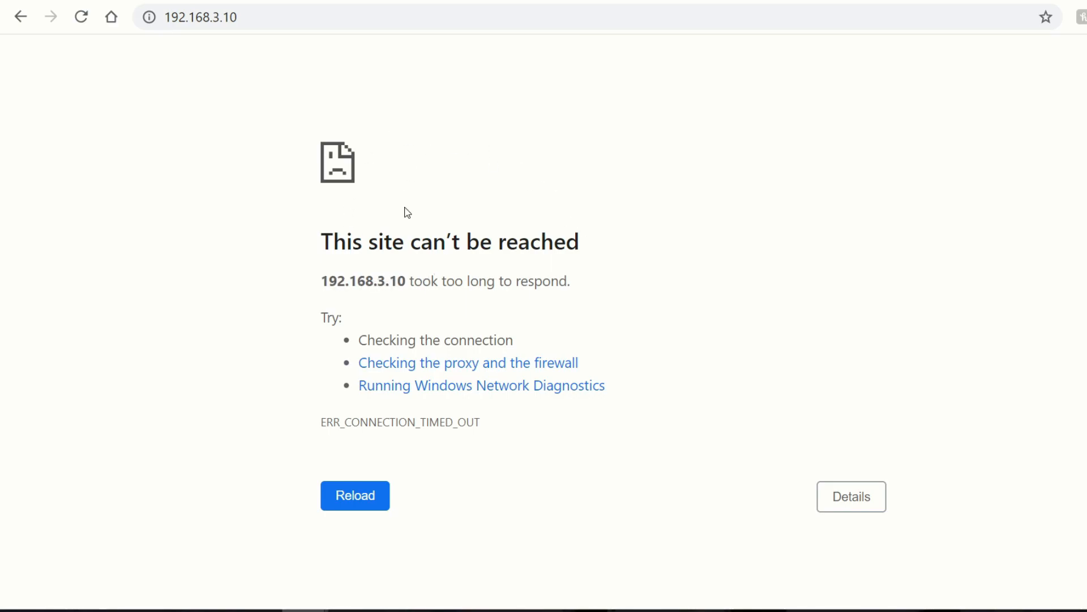
{"action": "mouse_move", "coordinate": [508, 95]}
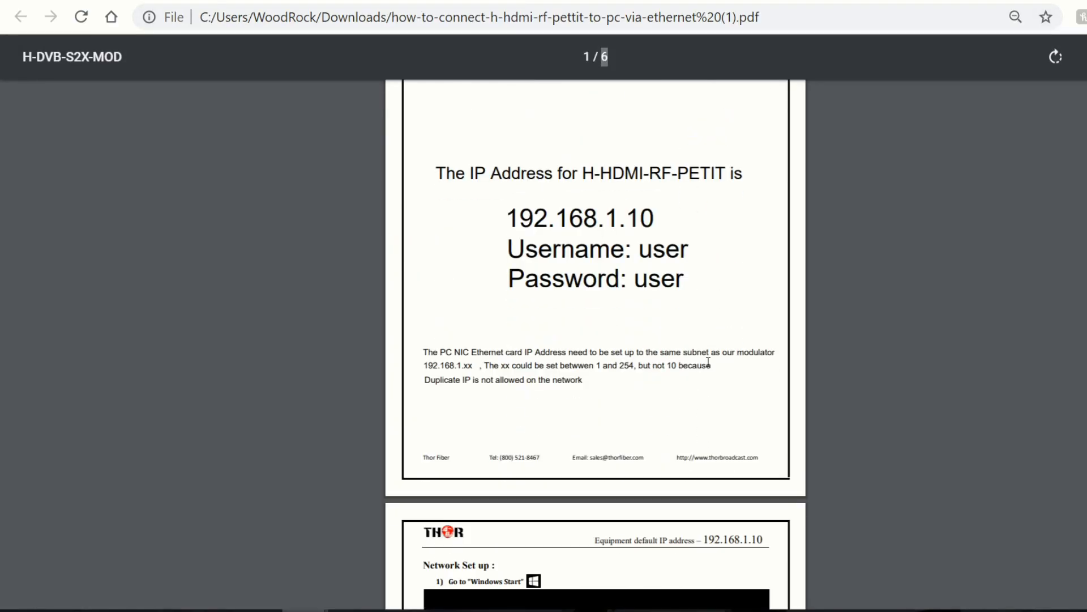
- Page through the connection guide PDF from page 1 to the IPv4 instructions on page 5
{"action": "scroll", "scroll_direction": "down", "scroll_amount": 3}
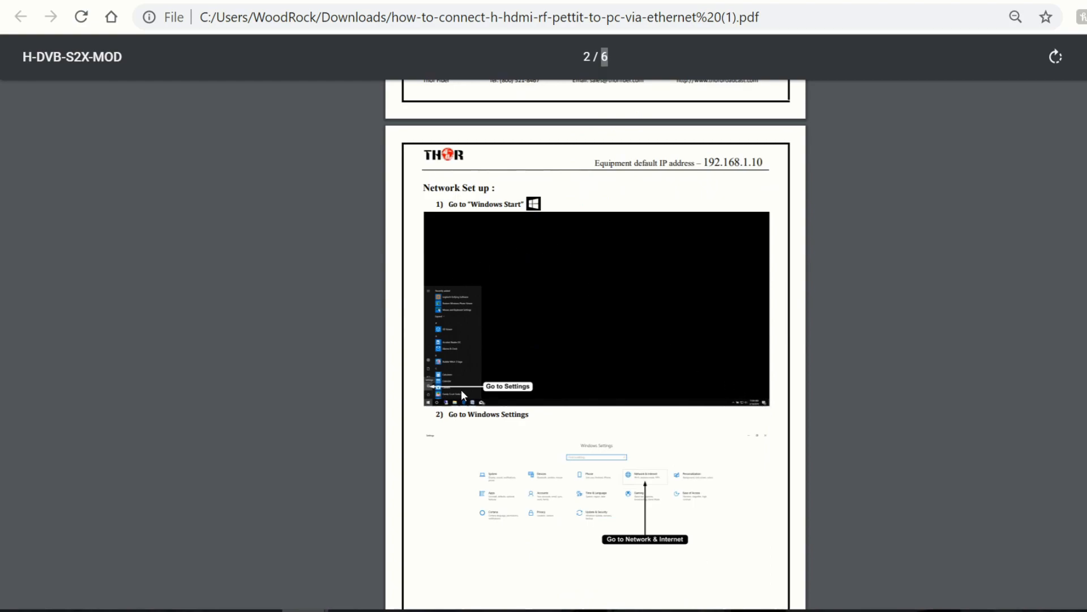
{"action": "mouse_move", "coordinate": [664, 424]}
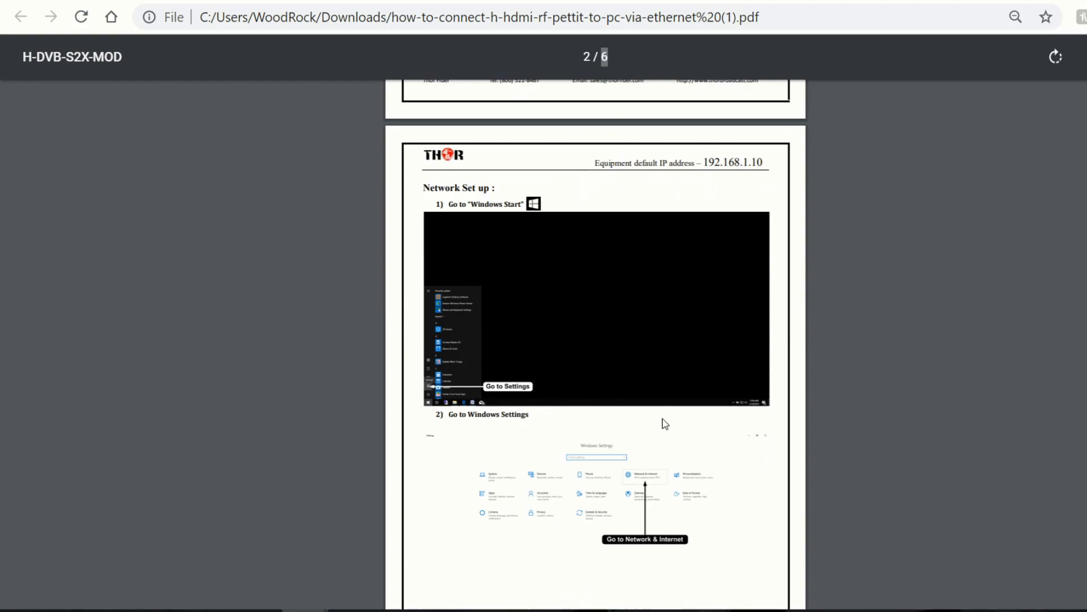
{"action": "scroll", "scroll_direction": "down", "scroll_amount": 3}
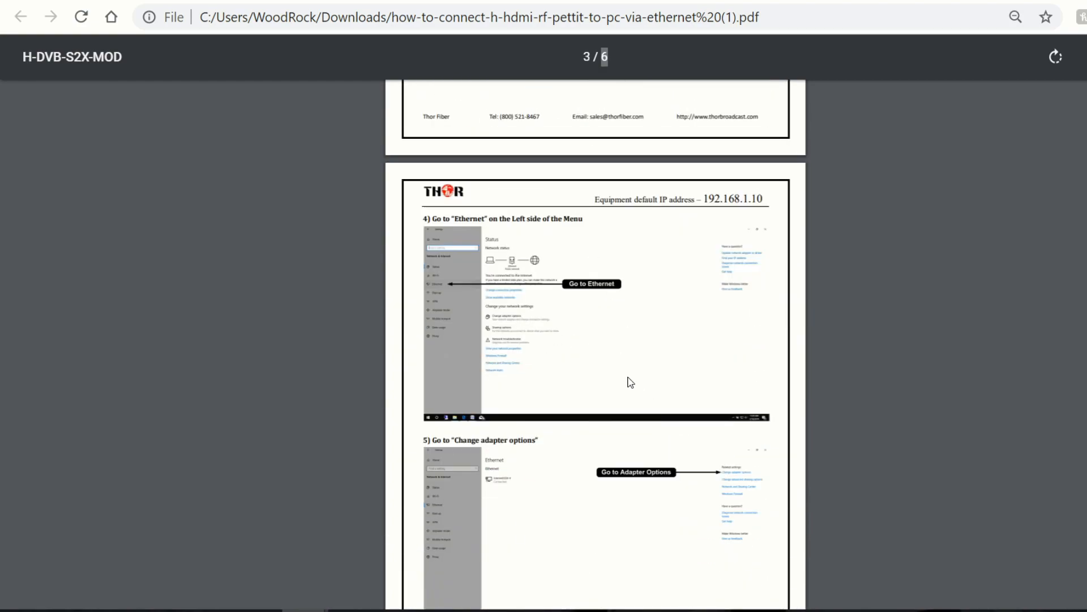
{"action": "scroll", "scroll_direction": "down", "scroll_amount": 3}
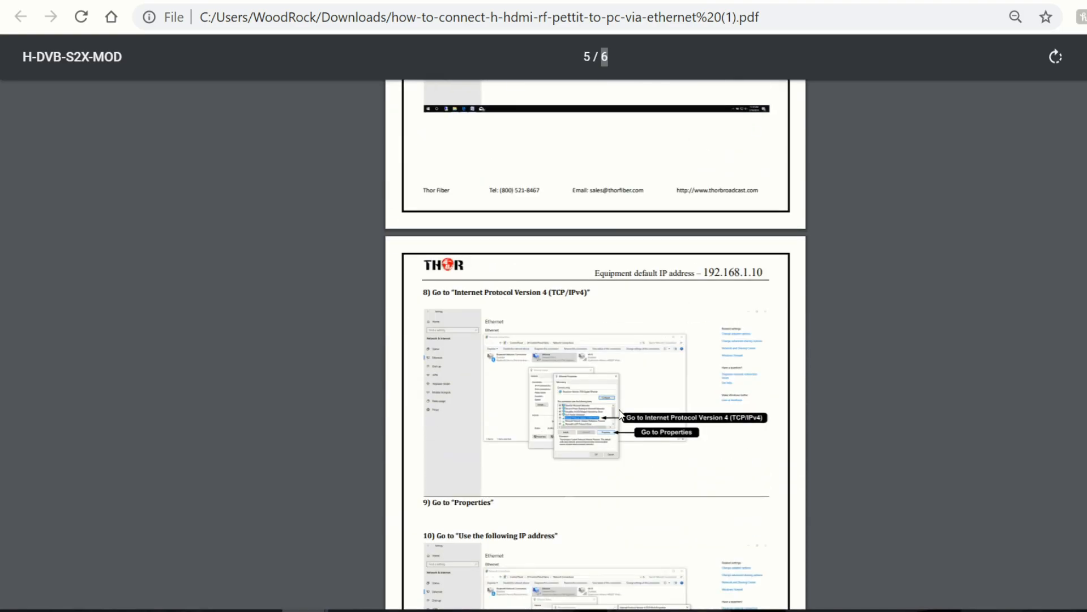
{"action": "scroll", "scroll_direction": "down", "scroll_amount": 3}
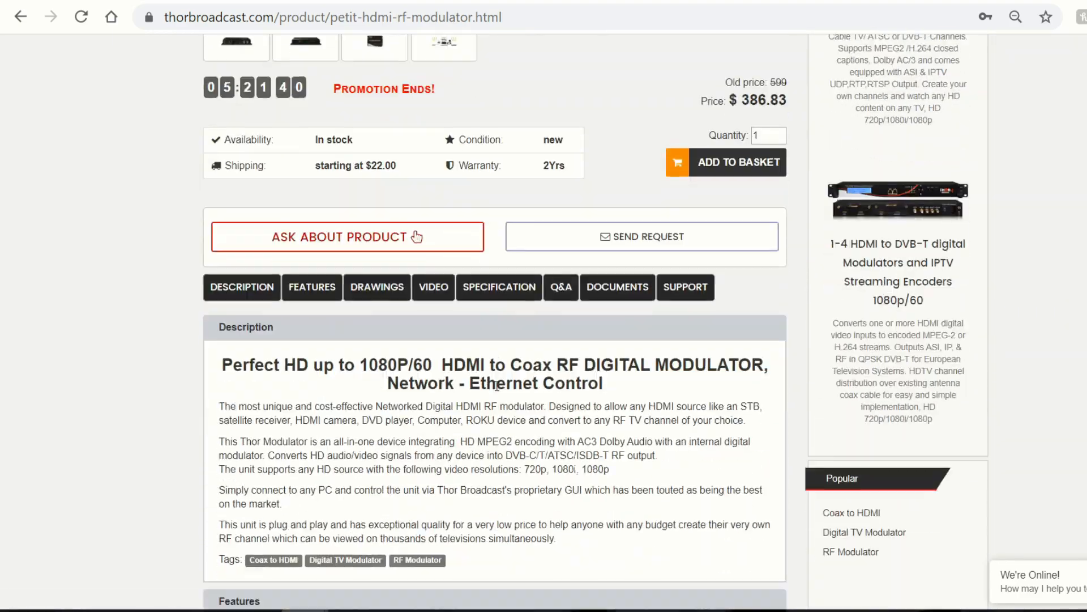
- Reach the network adapter list through Ethernet settings and 'Change adapter options'
{"action": "scroll", "scroll_direction": "down", "scroll_amount": 3}
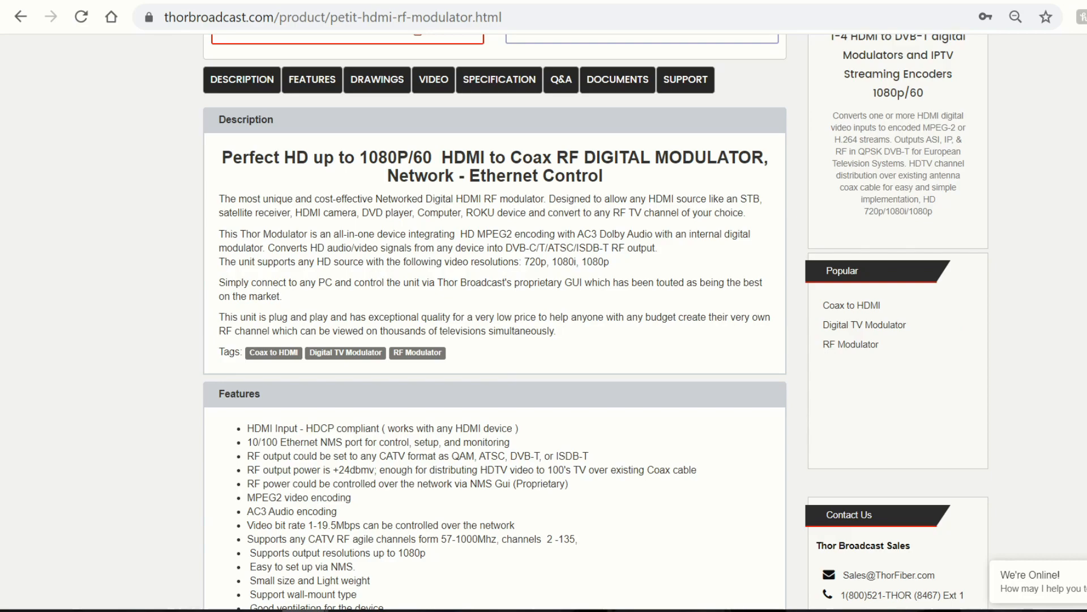
{"action": "mouse_move", "coordinate": [664, 12]}
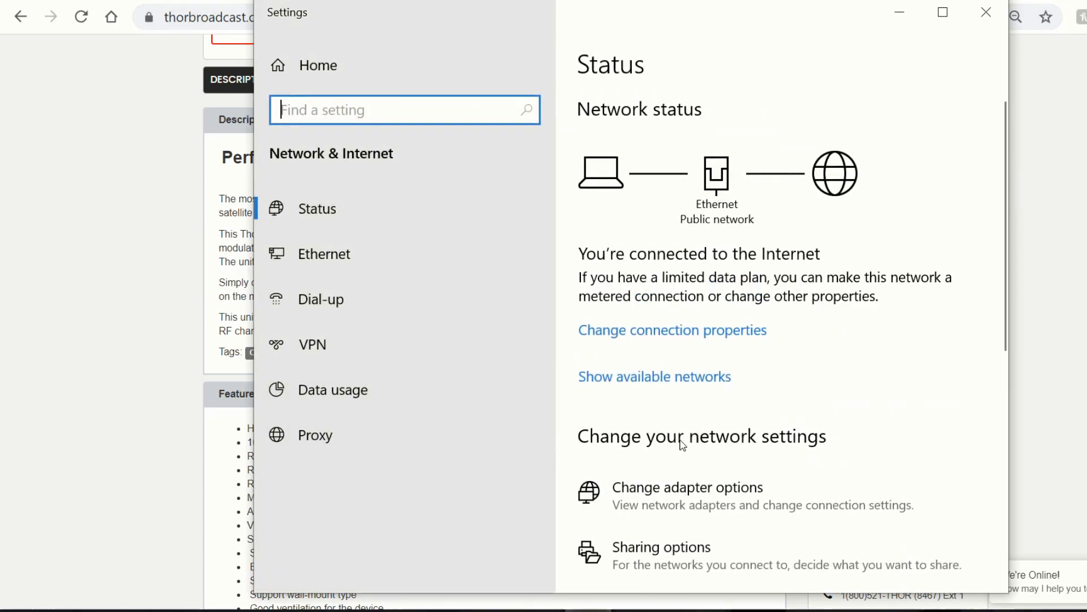
{"action": "mouse_move", "coordinate": [529, 188]}
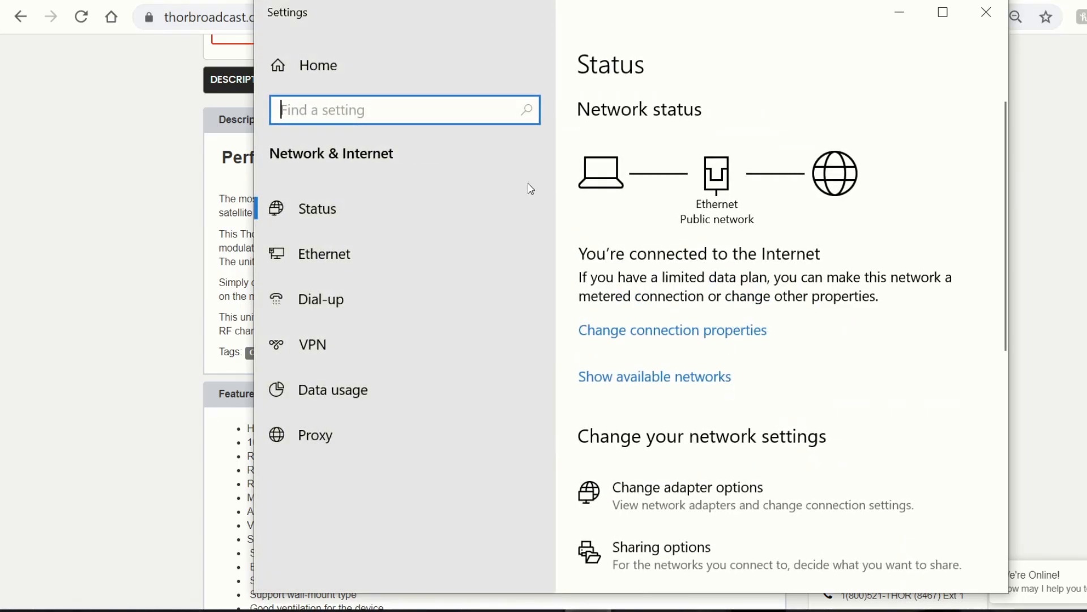
{"action": "left_click", "coordinate": [323, 253]}
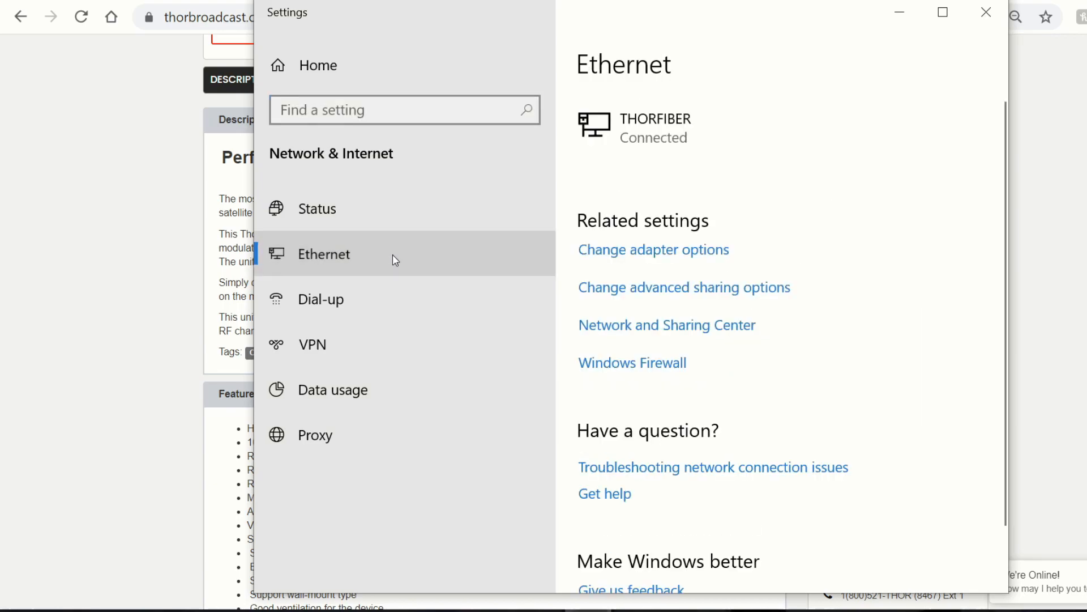
{"action": "mouse_move", "coordinate": [510, 238]}
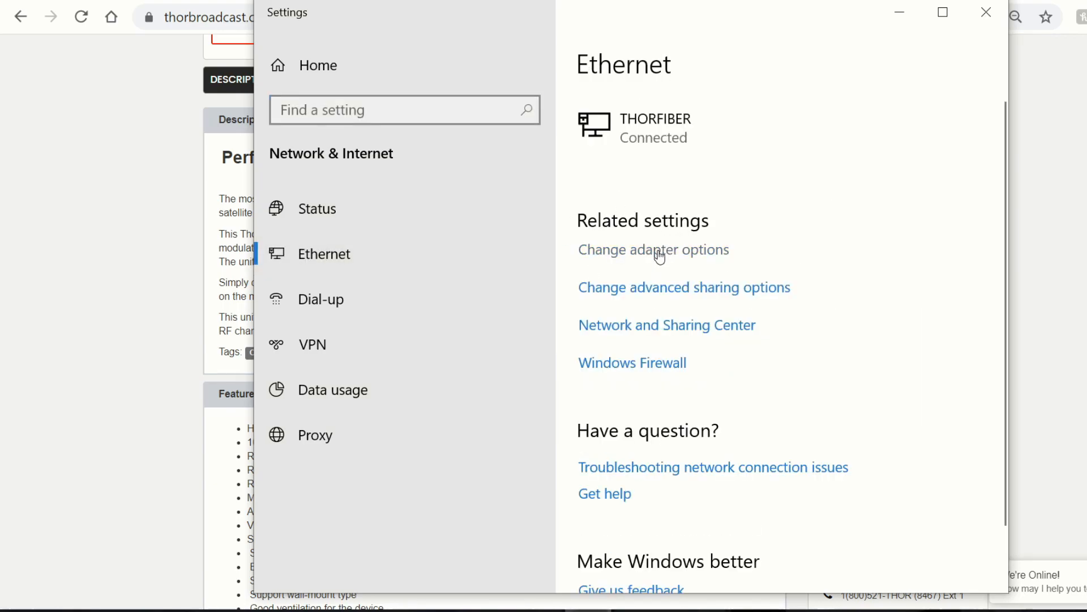
{"action": "left_click", "coordinate": [653, 250]}
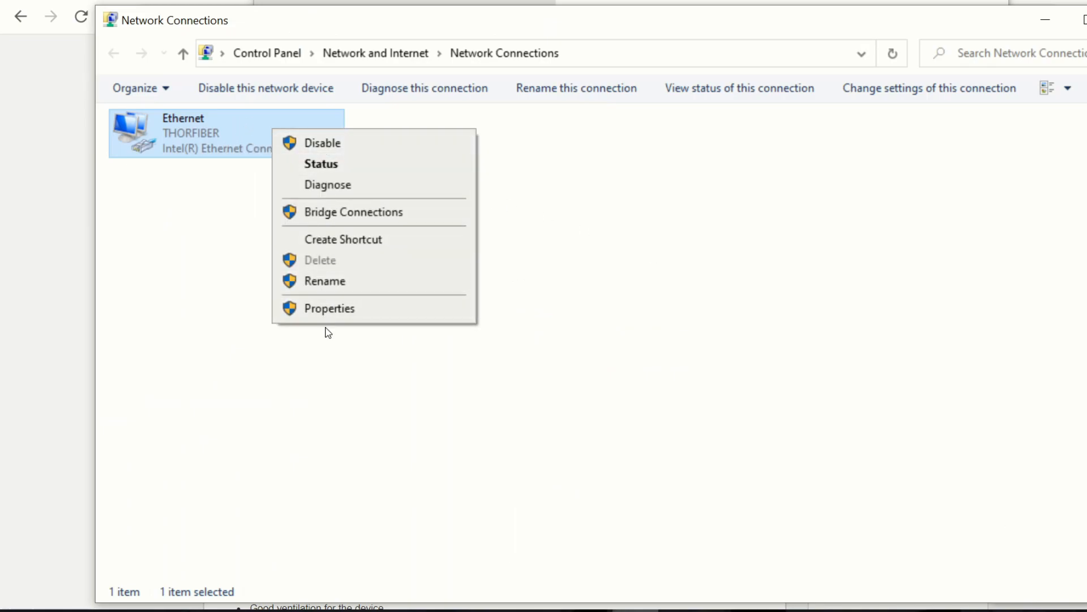
- Open the Ethernet adapter's IPv4 properties and select 'Use the following IP address'
{"action": "left_click", "coordinate": [328, 308]}
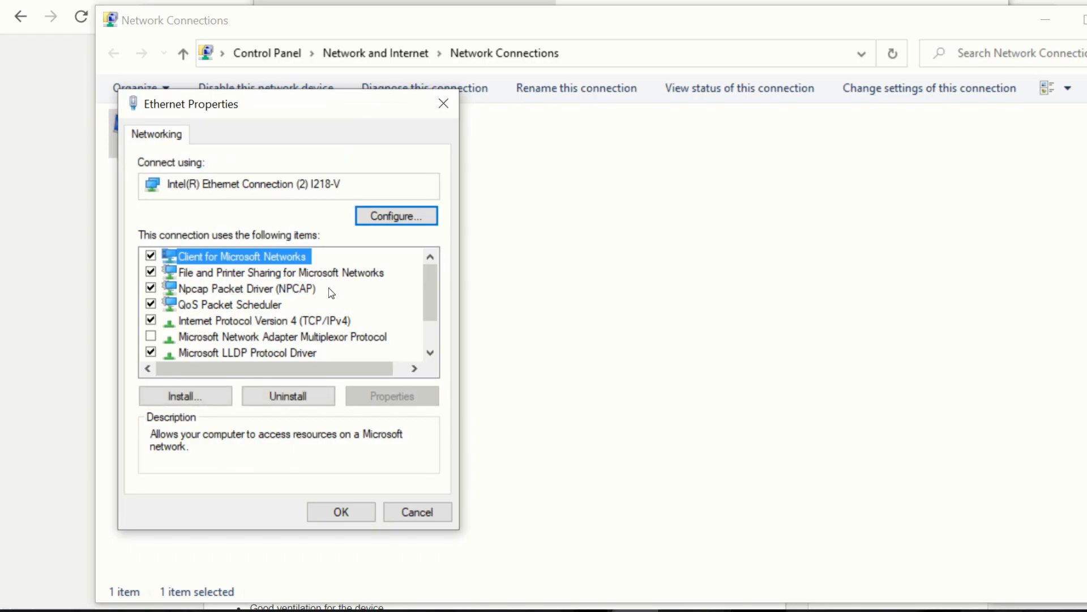
{"action": "left_click", "coordinate": [264, 321]}
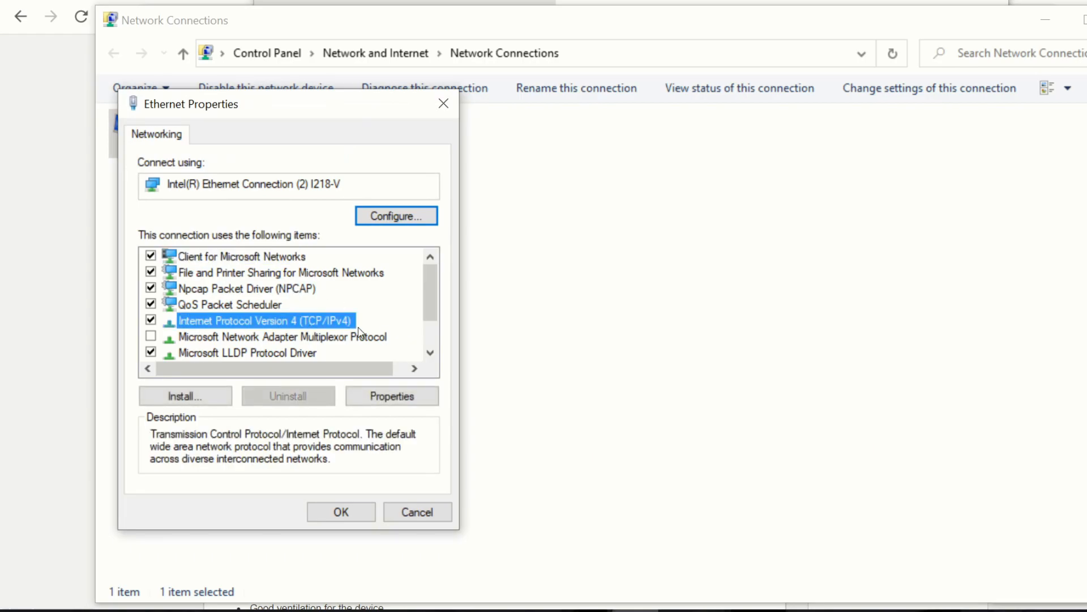
{"action": "left_click", "coordinate": [391, 395]}
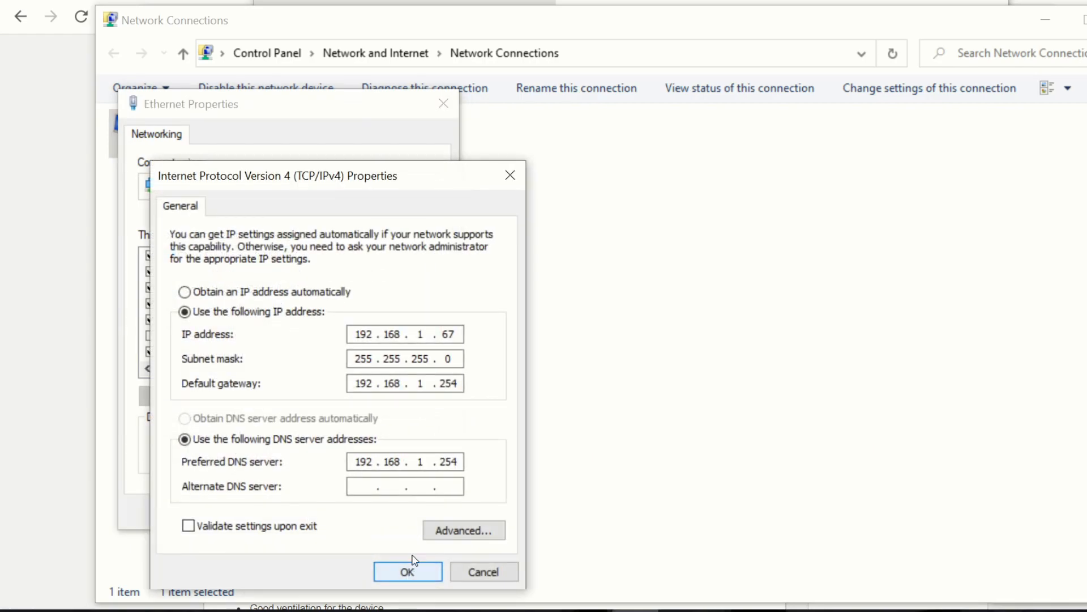
{"action": "left_click", "coordinate": [185, 291]}
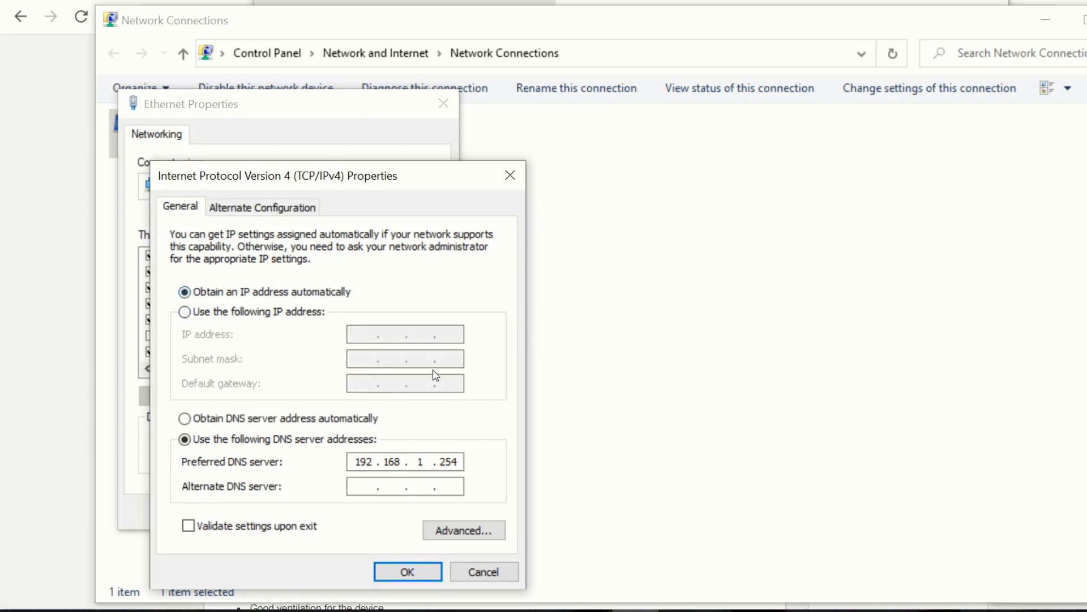
{"action": "mouse_move", "coordinate": [381, 269]}
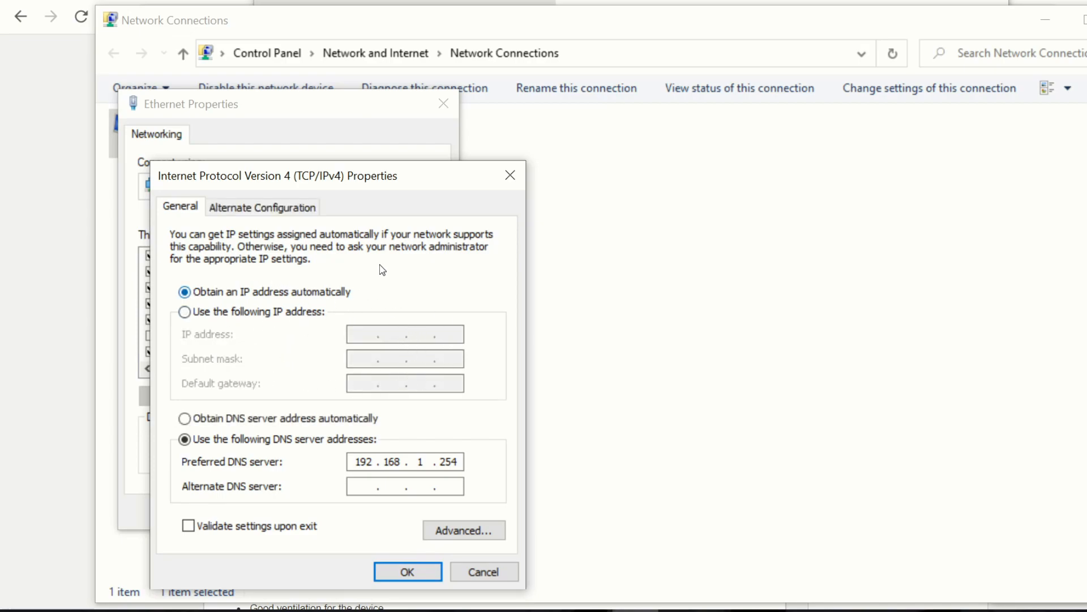
{"action": "mouse_move", "coordinate": [338, 315]}
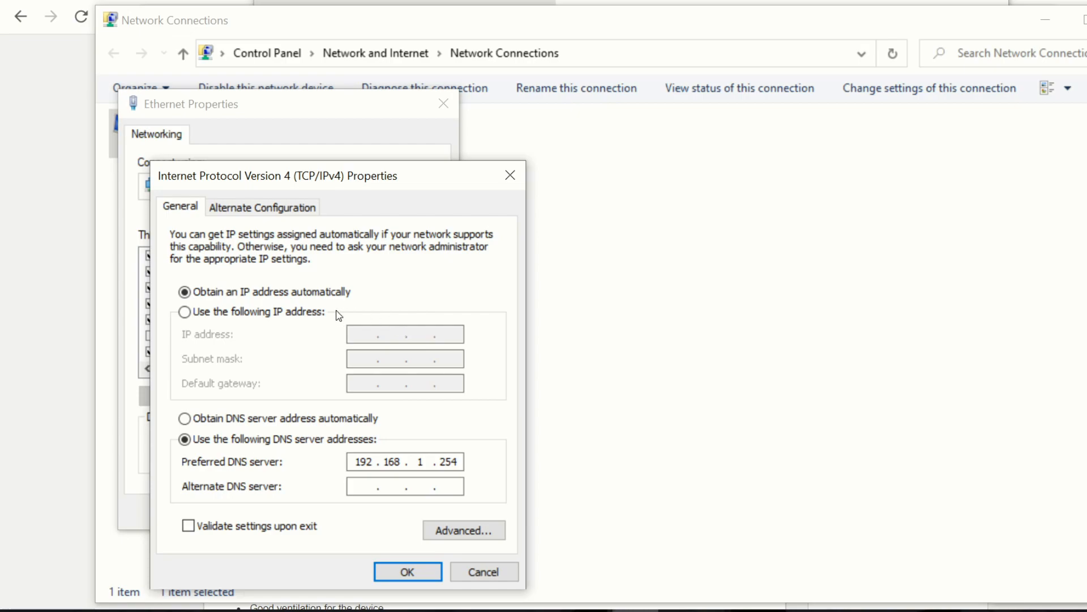
{"action": "mouse_move", "coordinate": [381, 254]}
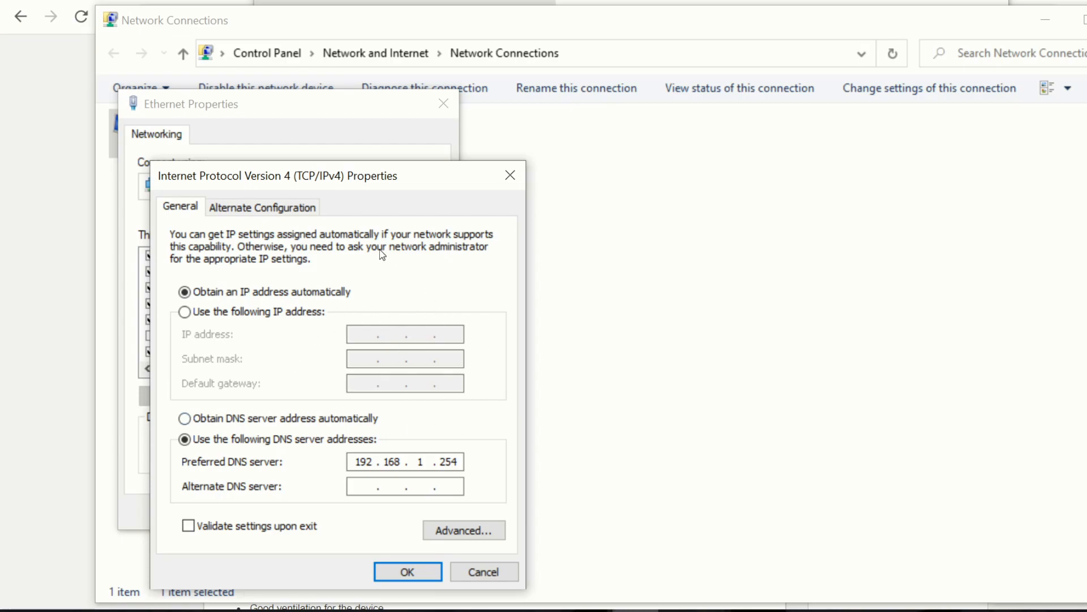
{"action": "left_click", "coordinate": [185, 313]}
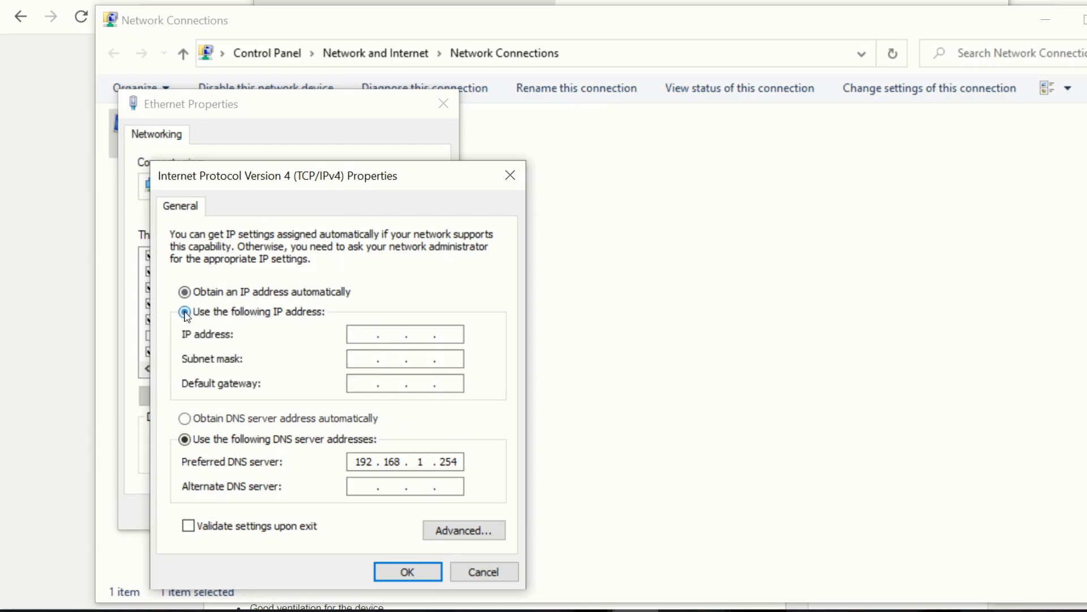
- Enter IP 192.168.1.67, mask 255.255.255.0, gateway 192.168.1.254, then save and close
{"action": "left_click", "coordinate": [185, 311]}
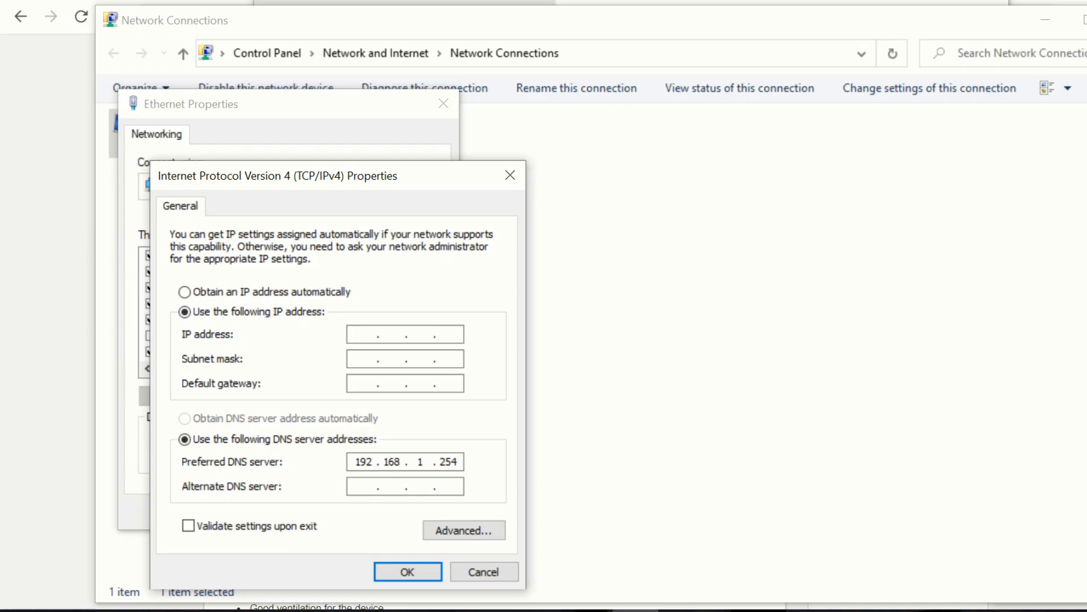
{"action": "type", "text": "192.168"}
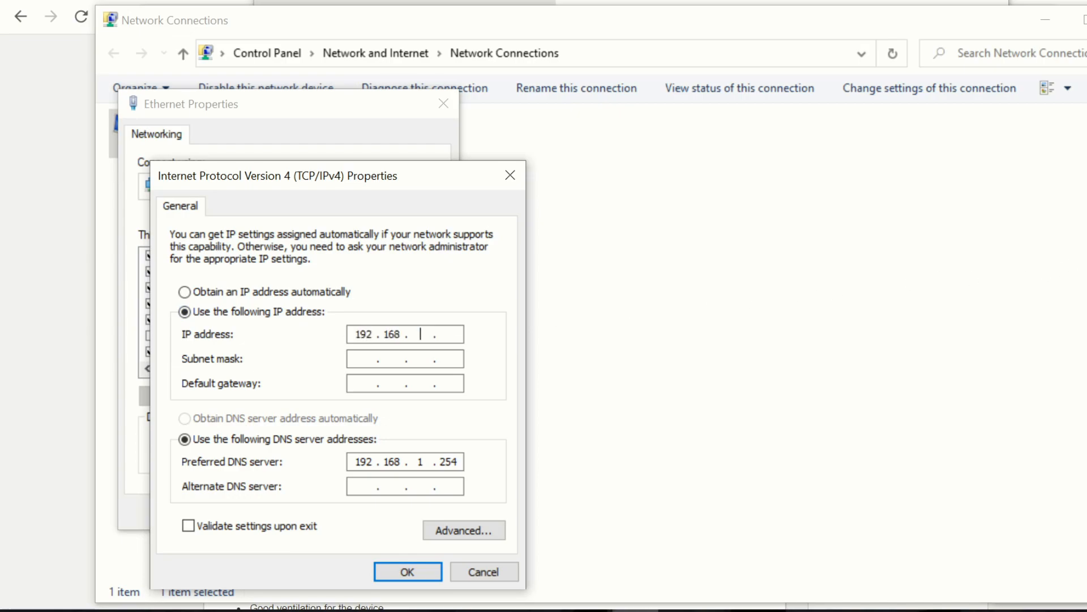
{"action": "type", "text": "1"}
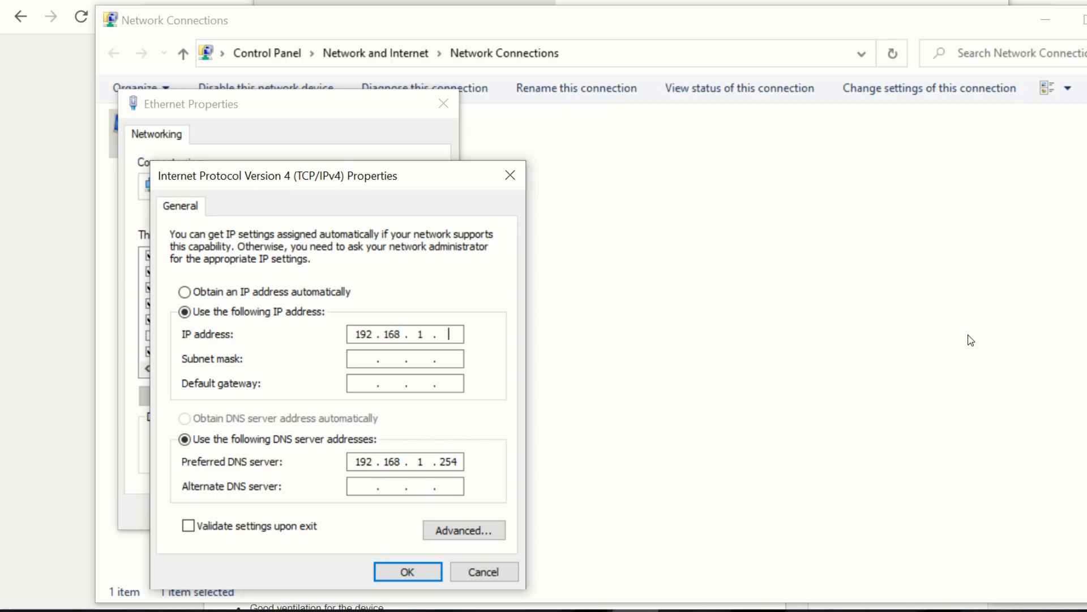
{"action": "type", "text": "67"}
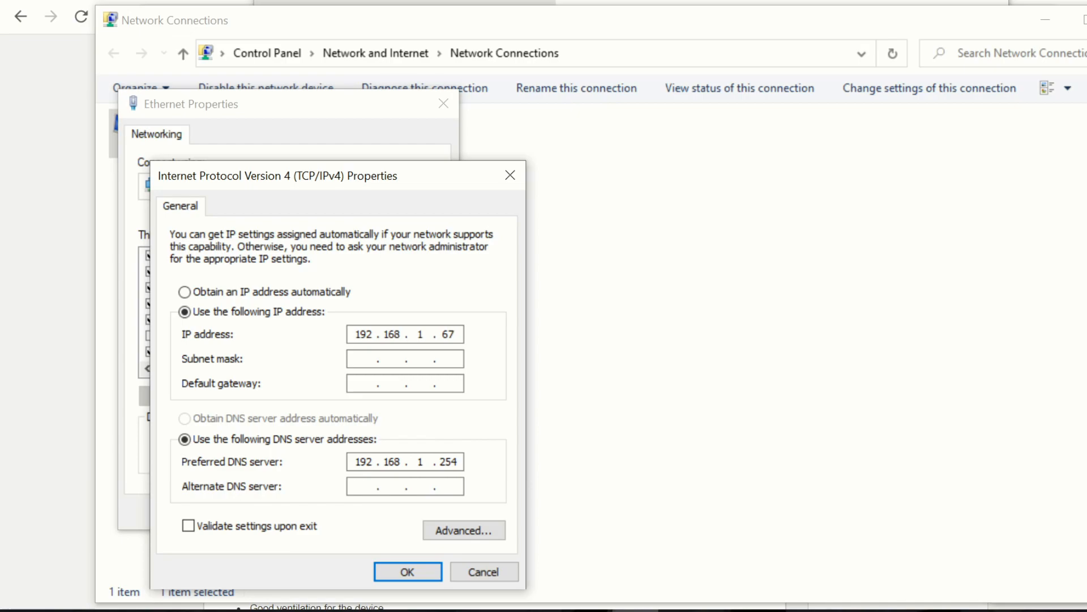
{"action": "type", "text": "255.255.255.0"}
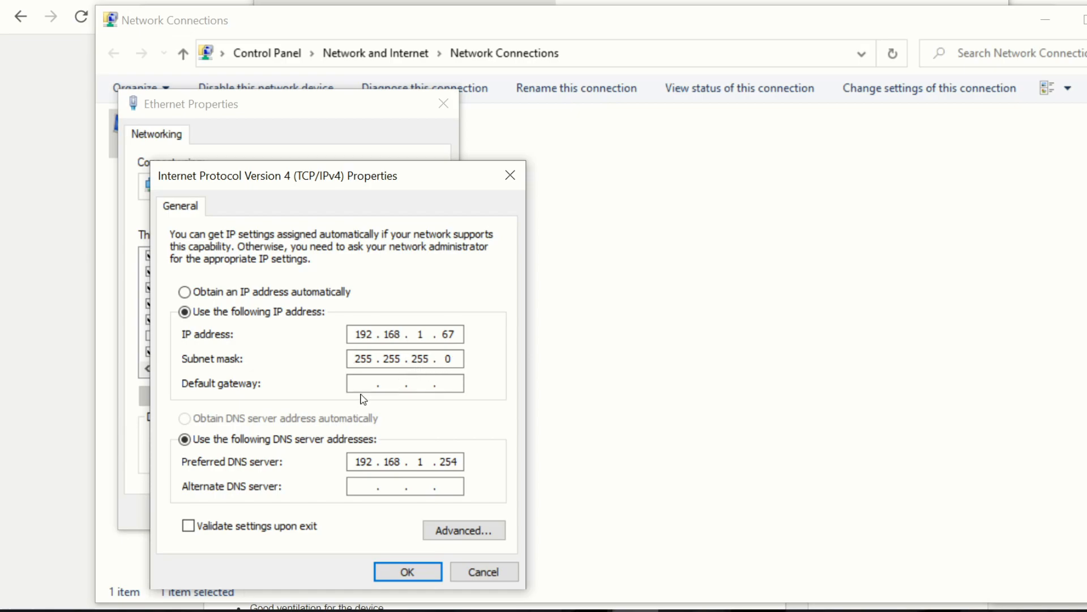
{"action": "type", "text": "192 . 168 . ."}
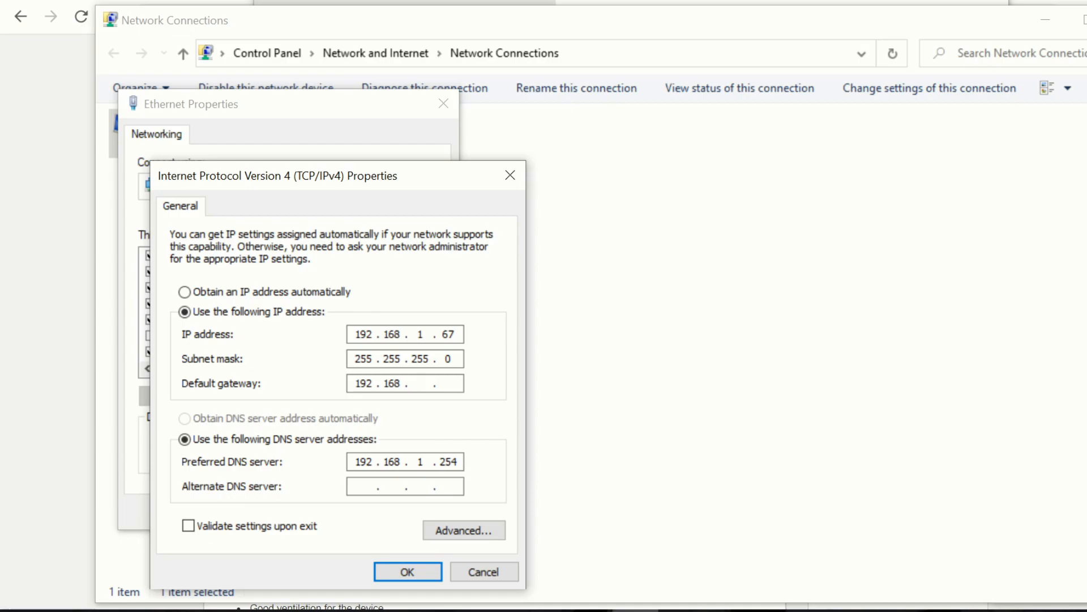
{"action": "type", "text": "1"}
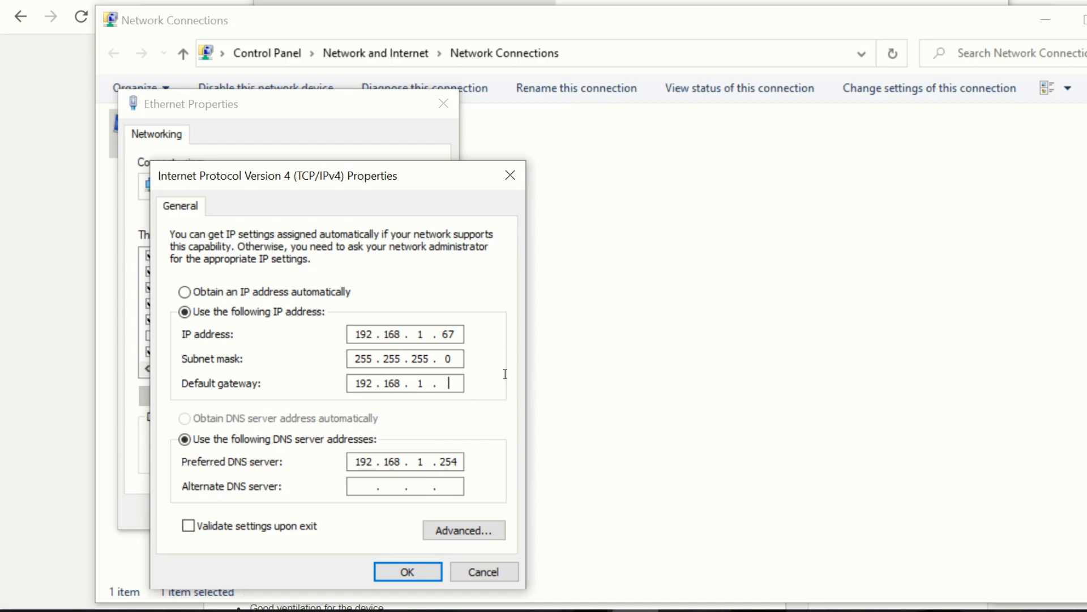
{"action": "type", "text": "254"}
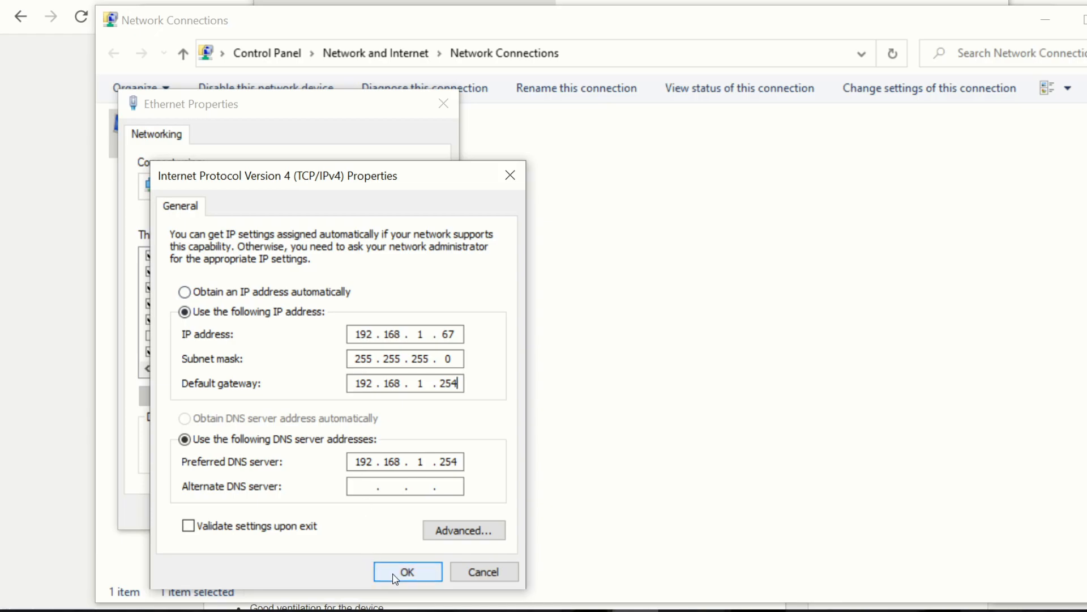
{"action": "left_click", "coordinate": [407, 571]}
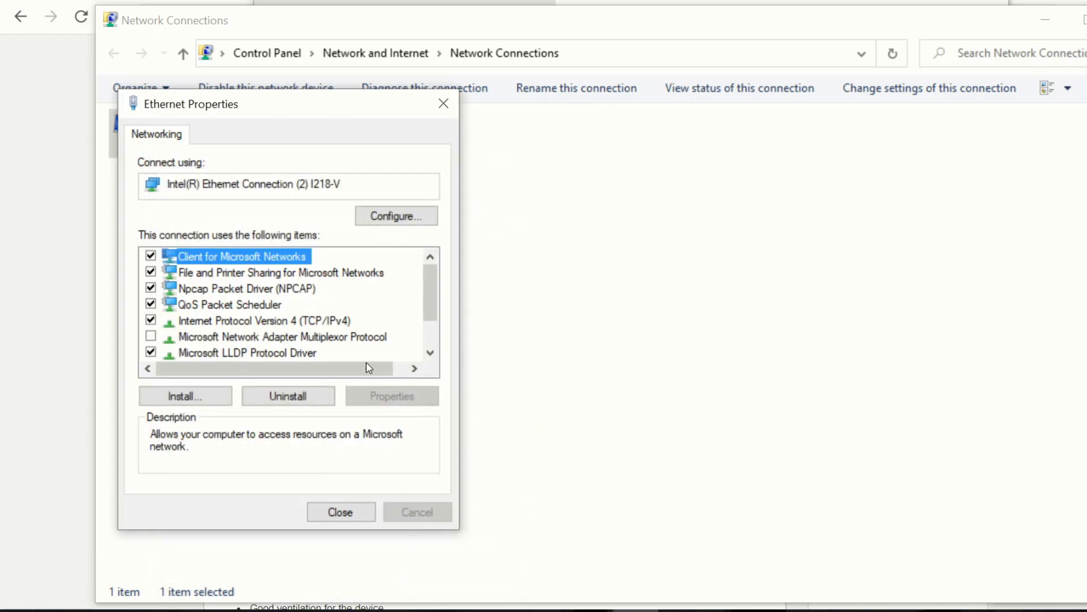
{"action": "mouse_move", "coordinate": [485, 146]}
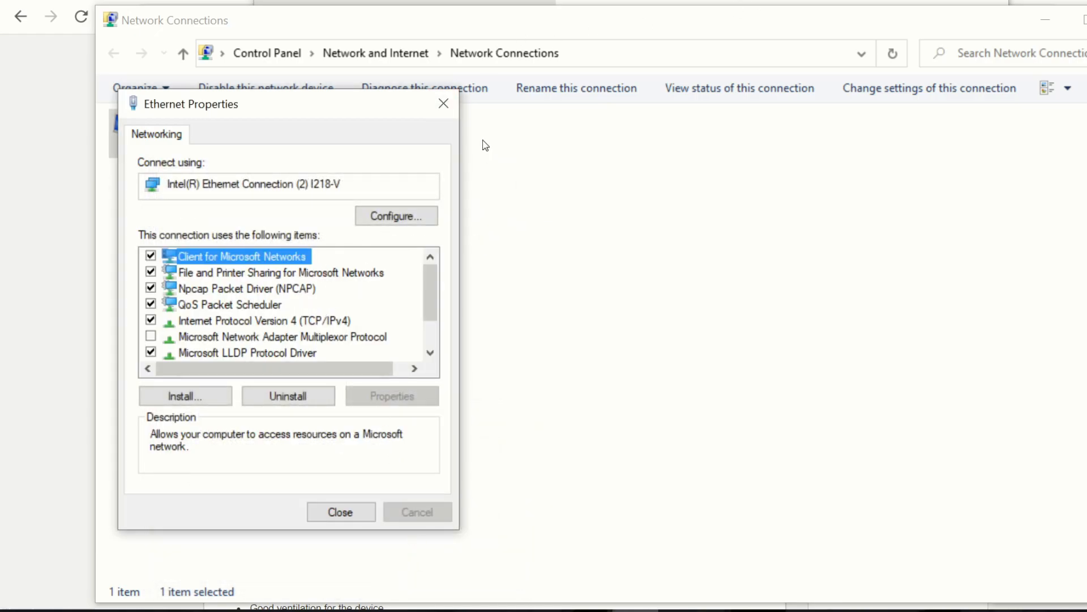
{"action": "mouse_move", "coordinate": [731, 316]}
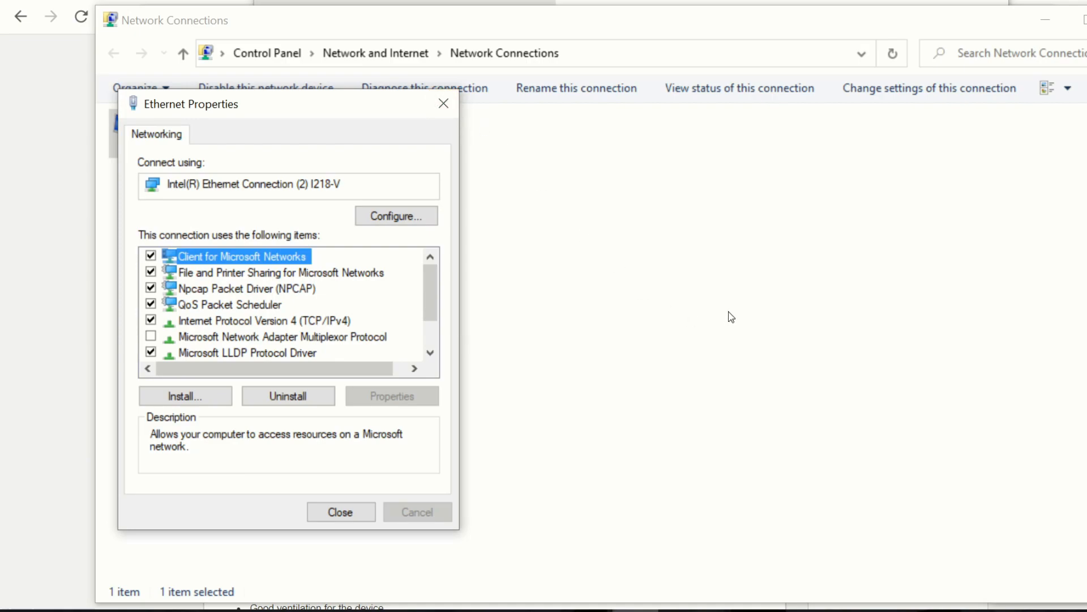
{"action": "mouse_move", "coordinate": [443, 105]}
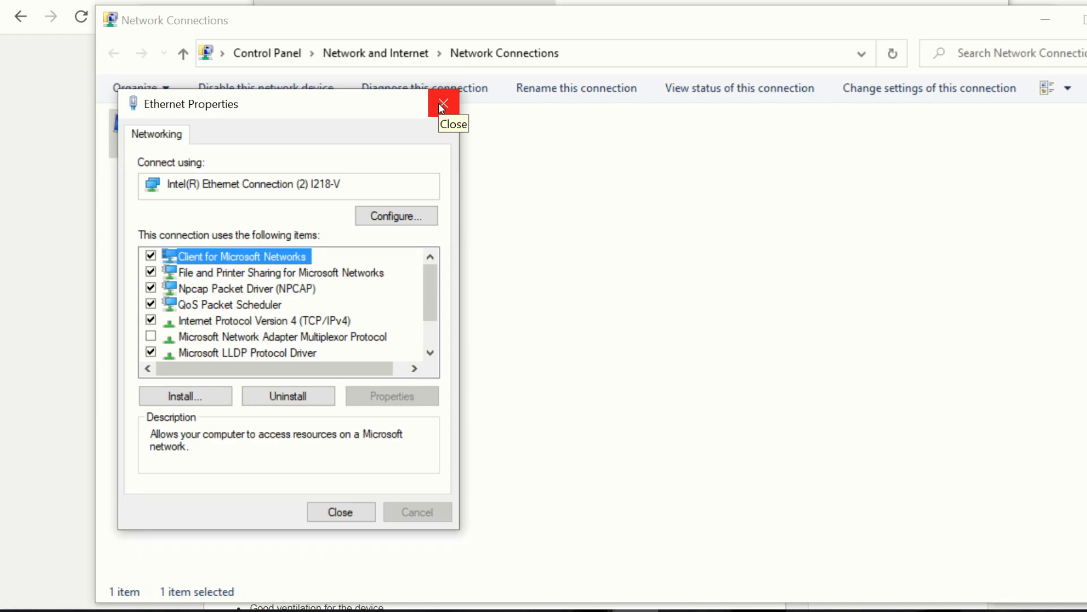
{"action": "left_click", "coordinate": [443, 105]}
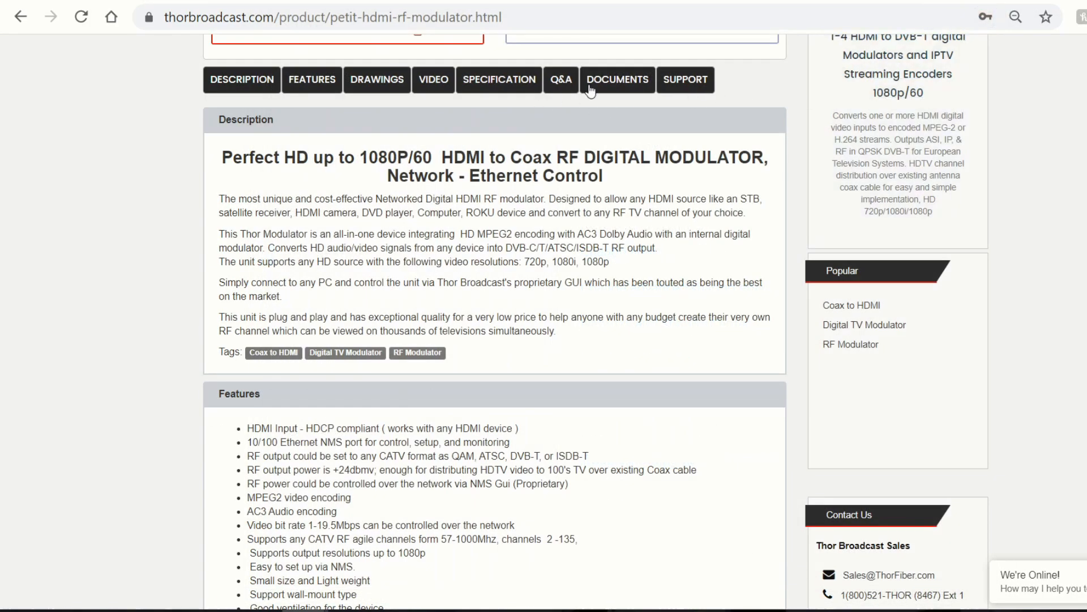
- Load the modulator's web GUI at 192.168.1.10 in Chrome
{"action": "left_click", "coordinate": [21, 17]}
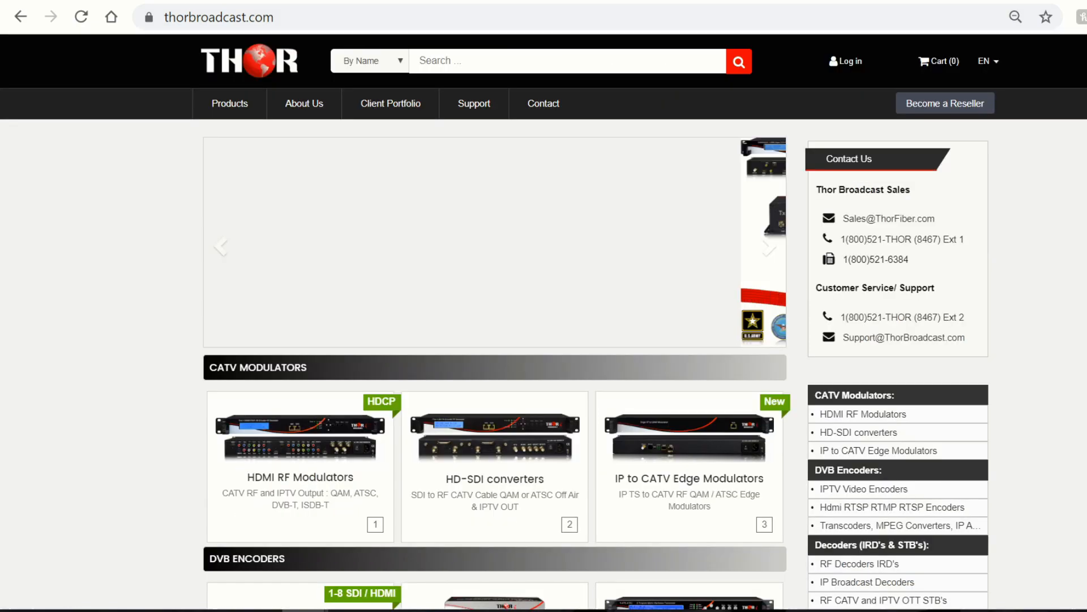
{"action": "left_click", "coordinate": [218, 16]}
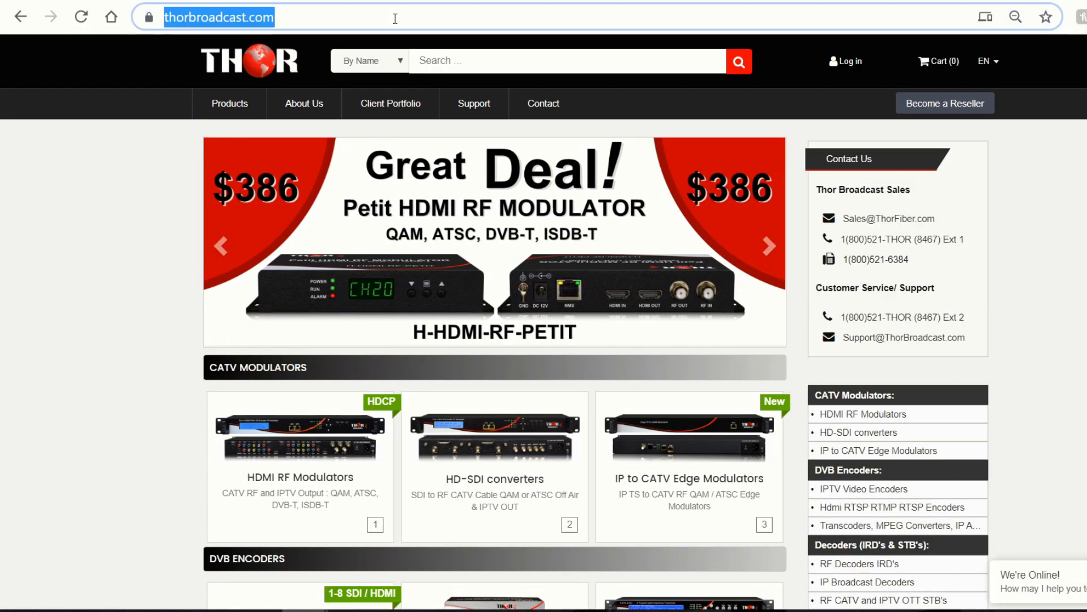
{"action": "type", "text": "192.168.1.136"}
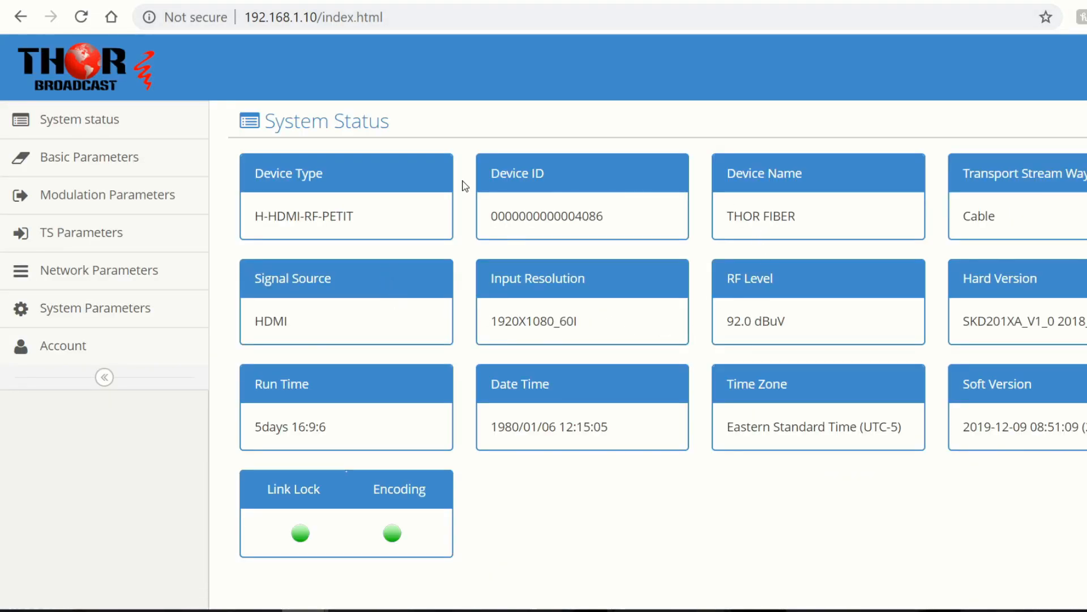
{"action": "mouse_move", "coordinate": [272, 495]}
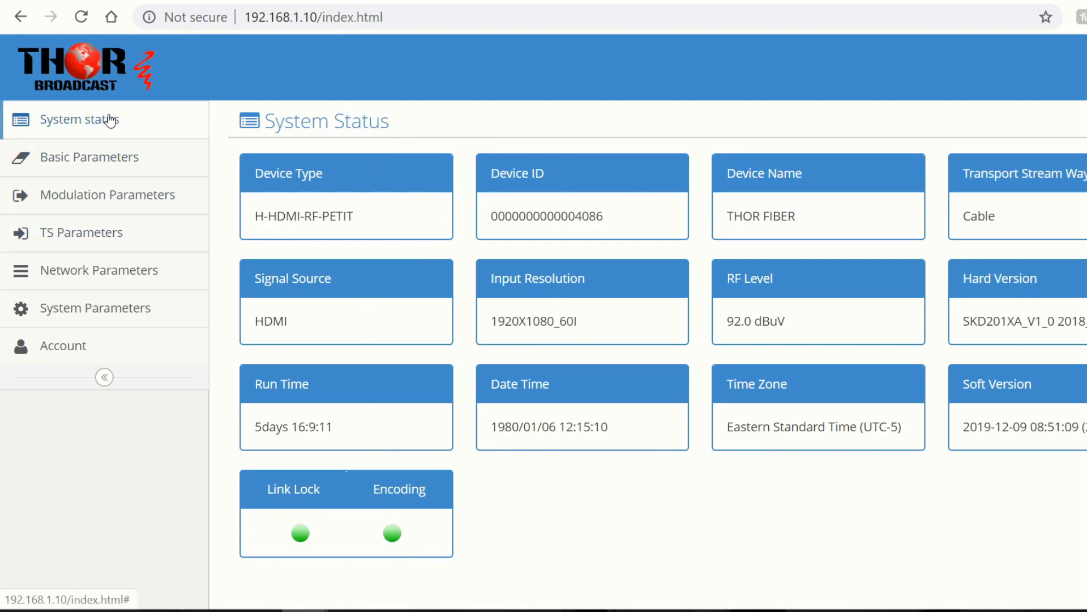
- Review the Basic, Modulation and TS parameter pages, then open Network Parameters
{"action": "left_click", "coordinate": [89, 157]}
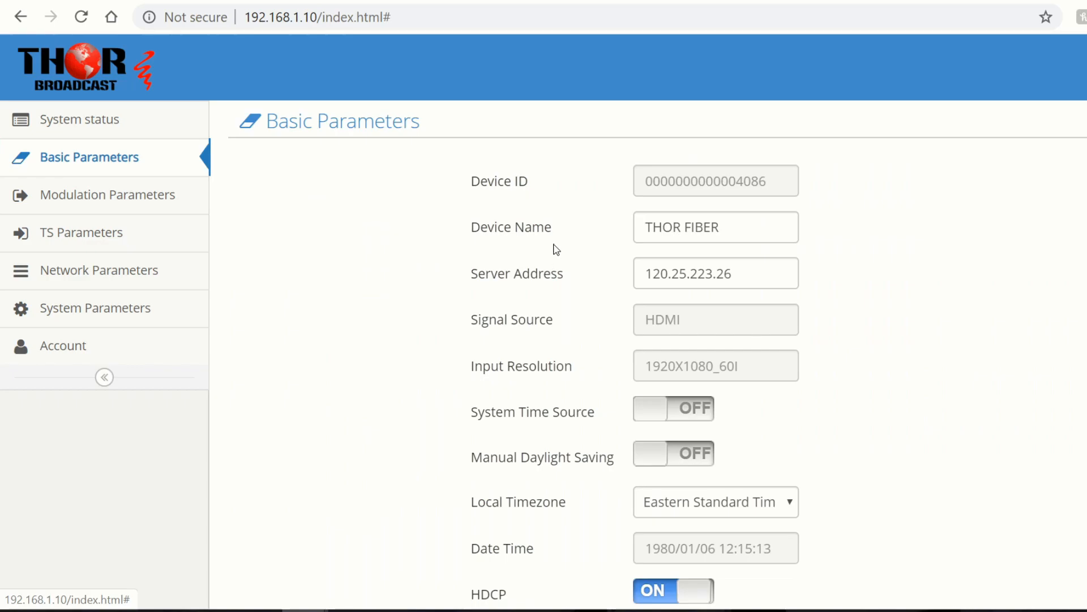
{"action": "mouse_move", "coordinate": [464, 347]}
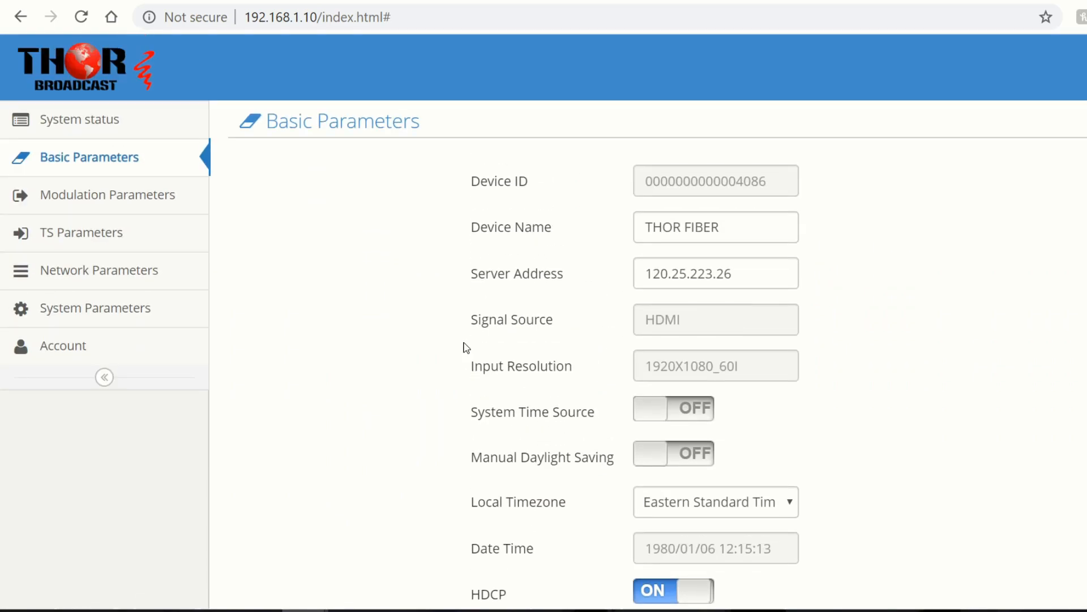
{"action": "left_click", "coordinate": [108, 194]}
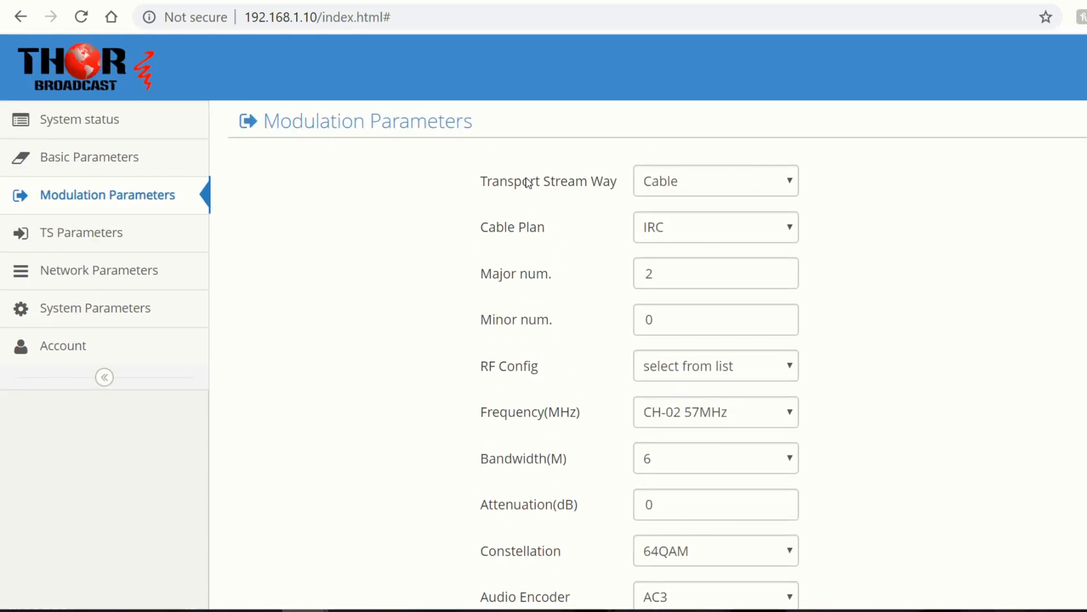
{"action": "left_click", "coordinate": [81, 232]}
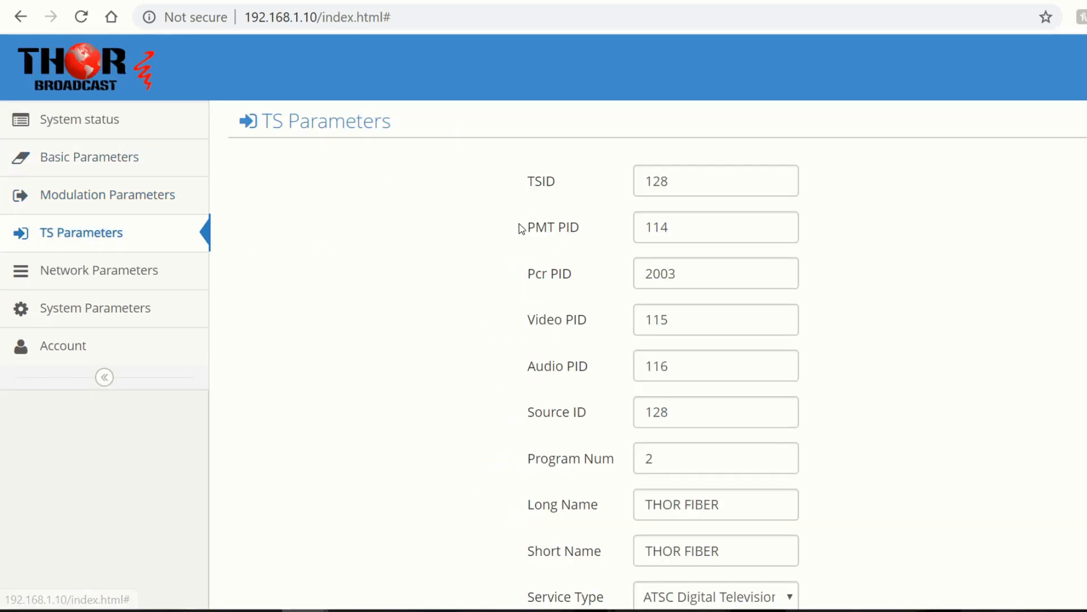
{"action": "mouse_move", "coordinate": [476, 238]}
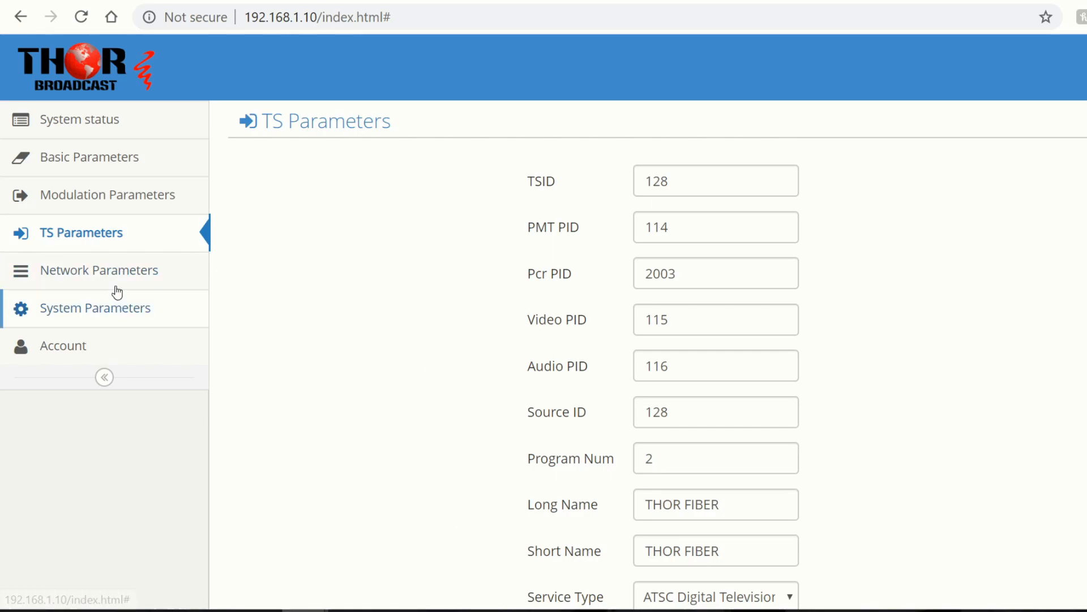
{"action": "left_click", "coordinate": [99, 270]}
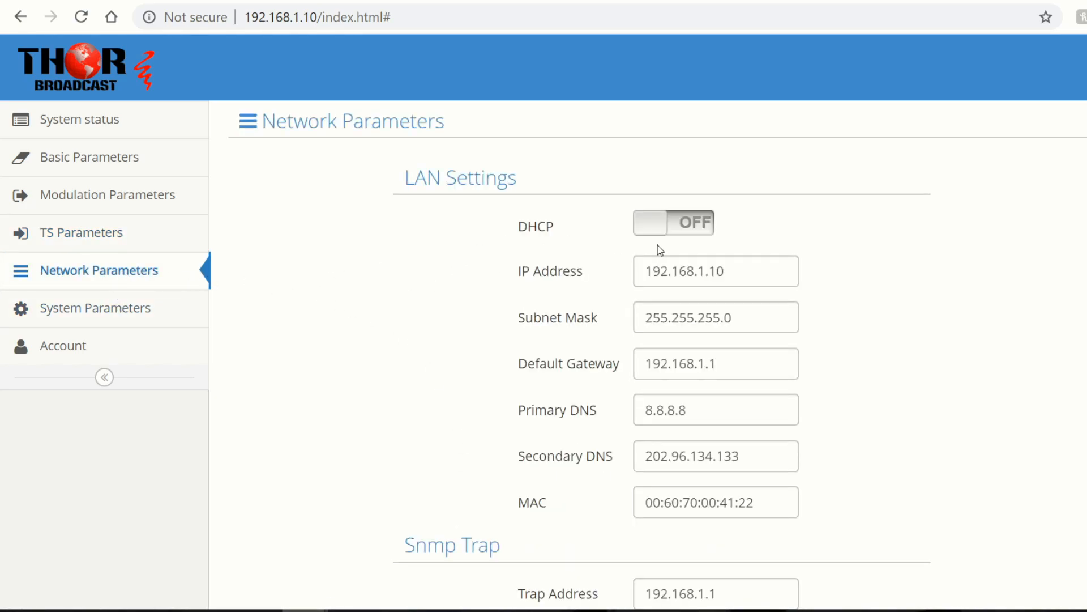
- Set the modulator's IP to 192.168.4.50, submit, and acknowledge the success dialog
{"action": "left_click", "coordinate": [716, 271]}
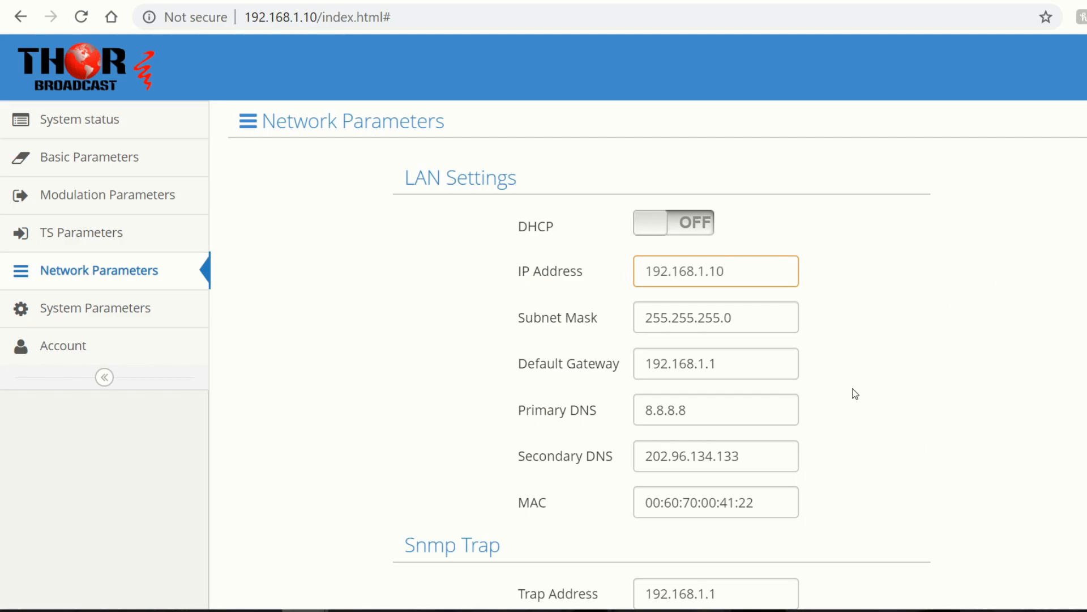
{"action": "left_click", "coordinate": [714, 270]}
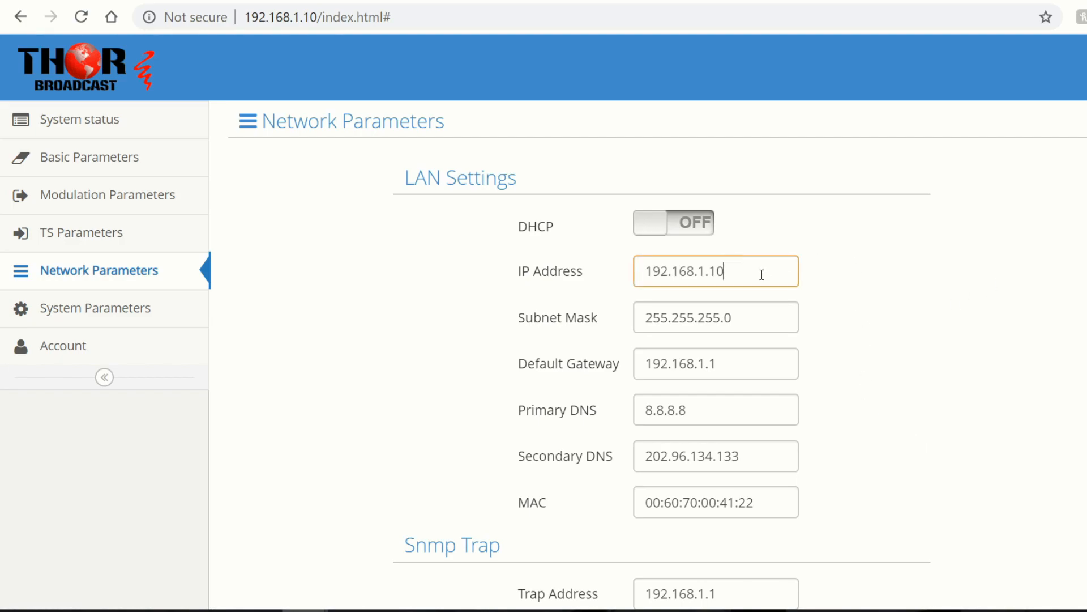
{"action": "mouse_move", "coordinate": [891, 301]}
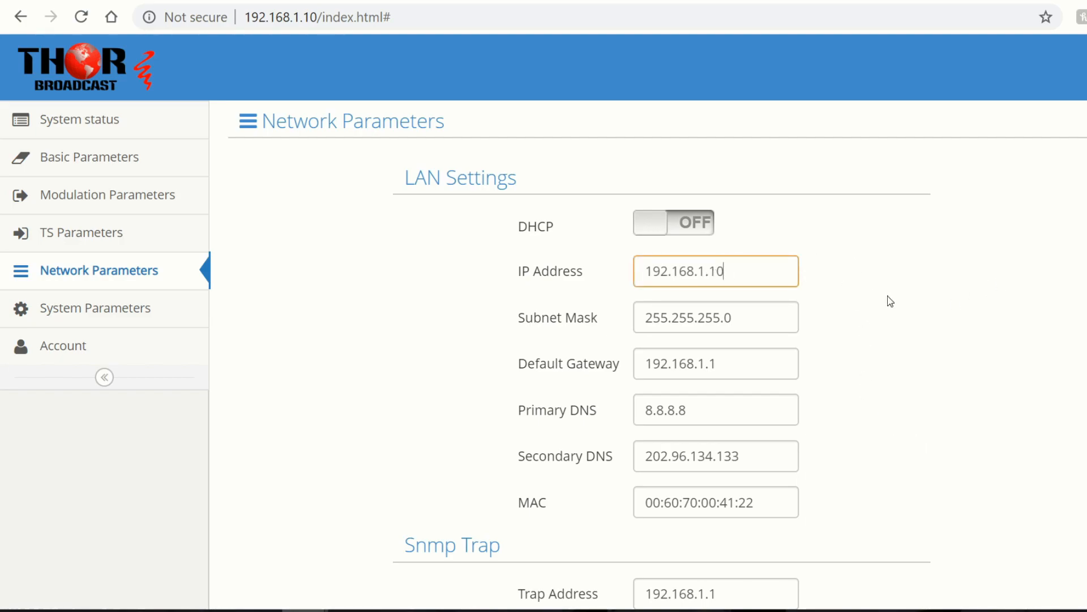
{"action": "mouse_move", "coordinate": [1068, 304]}
{"action": "type", "text": "4"}
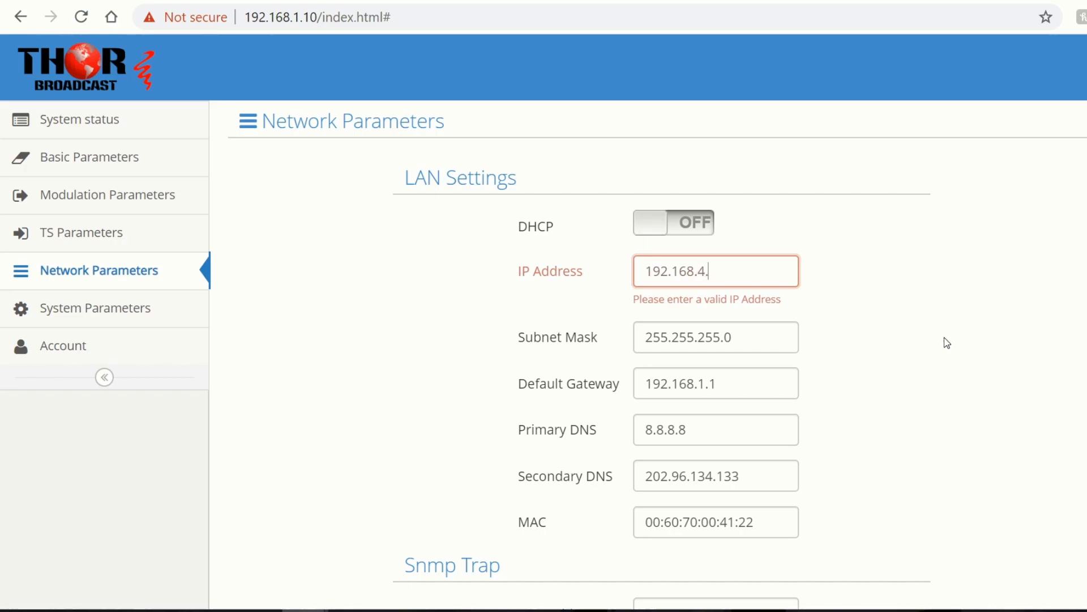
{"action": "type", "text": "50"}
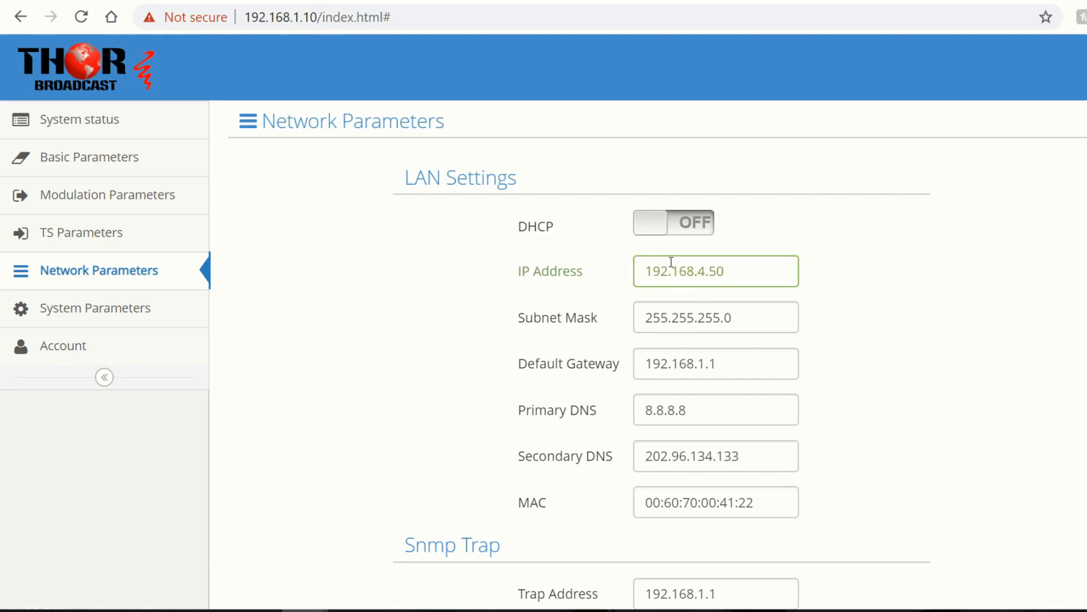
{"action": "scroll", "scroll_direction": "down", "scroll_amount": 3}
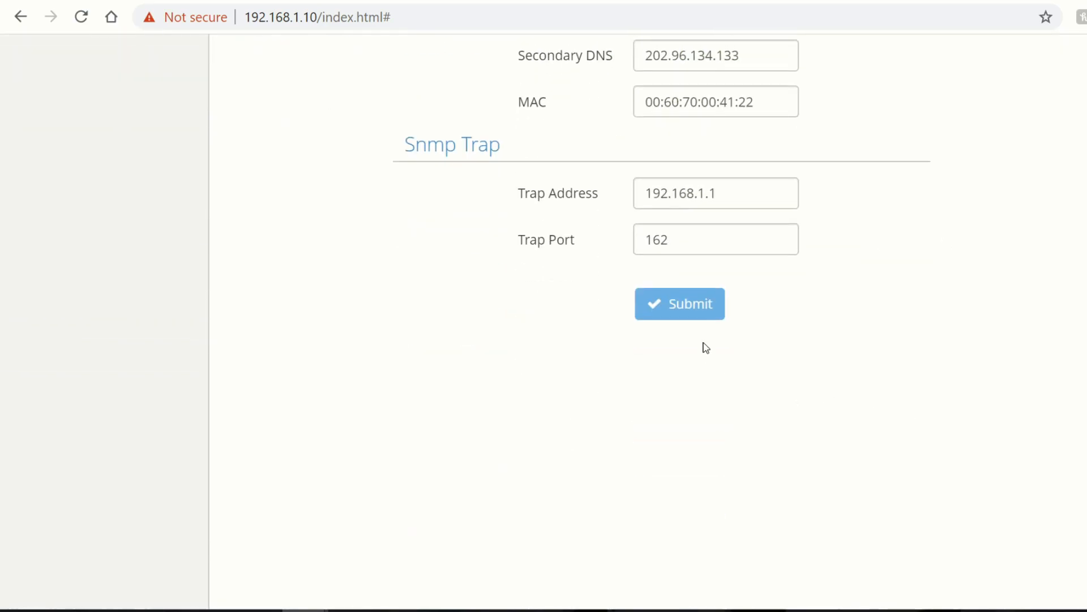
{"action": "left_click", "coordinate": [680, 303]}
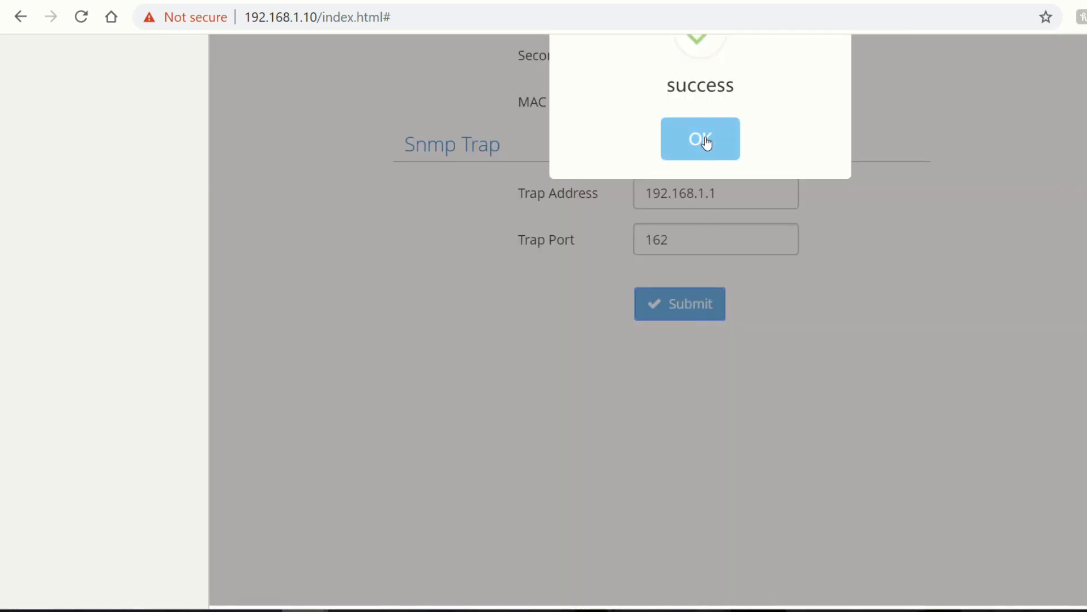
{"action": "left_click", "coordinate": [700, 139]}
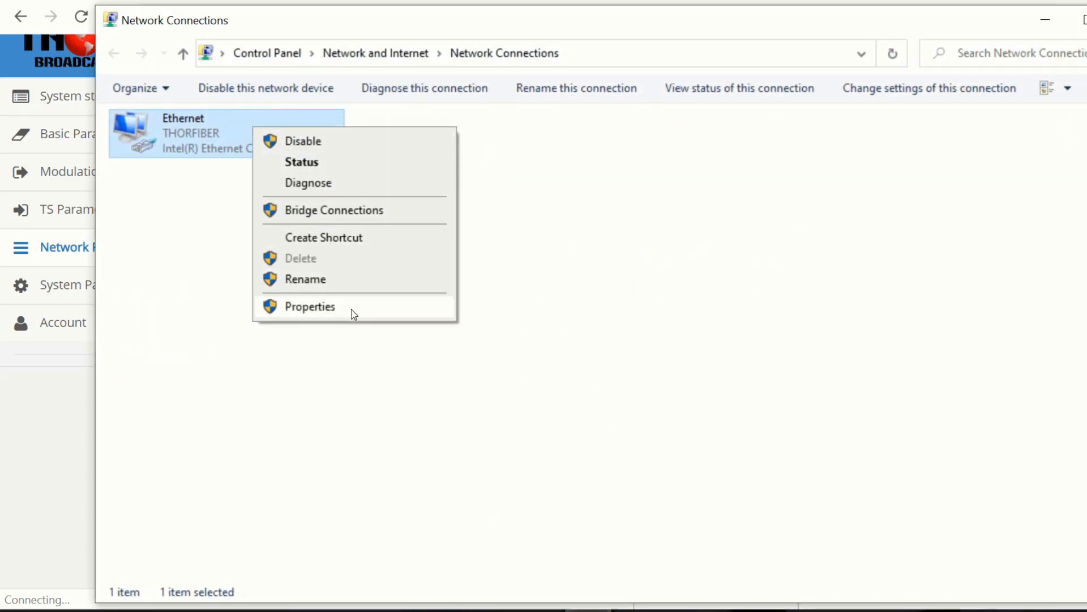
- Reopen the adapter's IPv4 properties, edit the address octets, and open Advanced TCP/IP Settings
{"action": "left_click", "coordinate": [309, 306]}
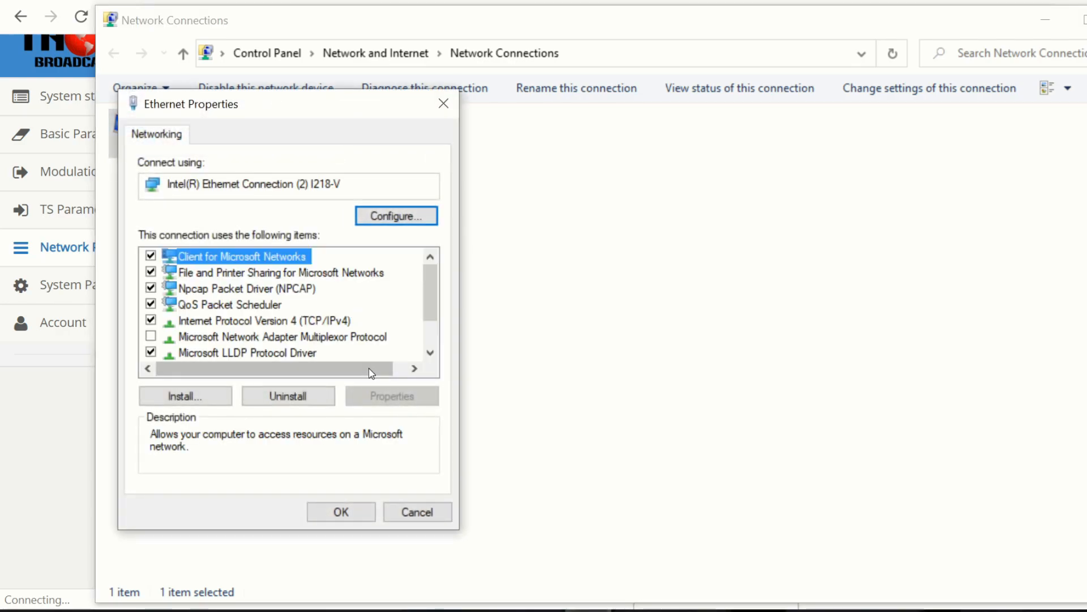
{"action": "left_click", "coordinate": [264, 320]}
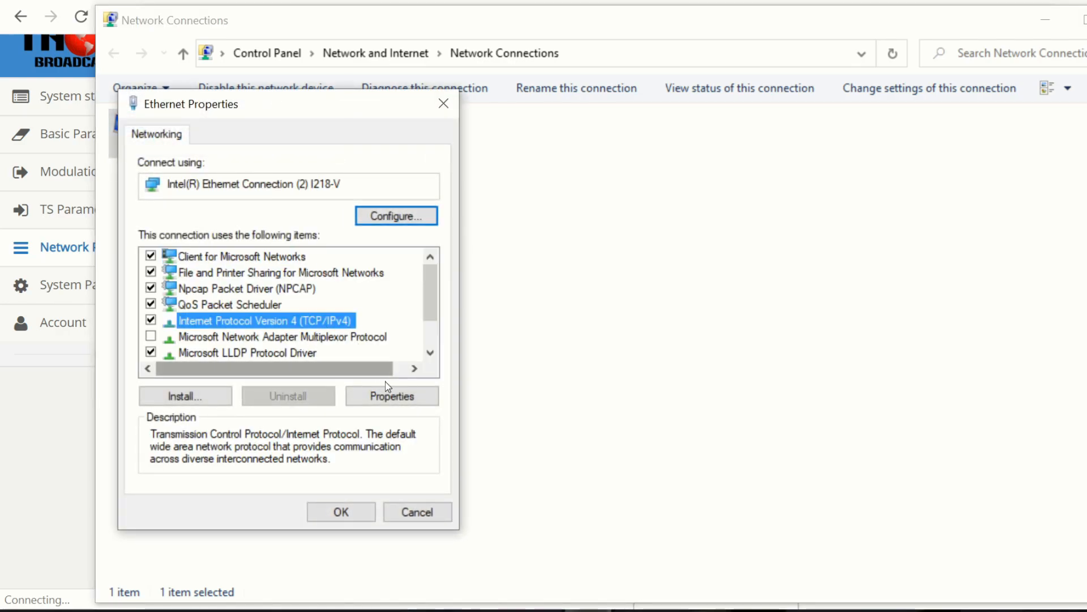
{"action": "left_click", "coordinate": [391, 396]}
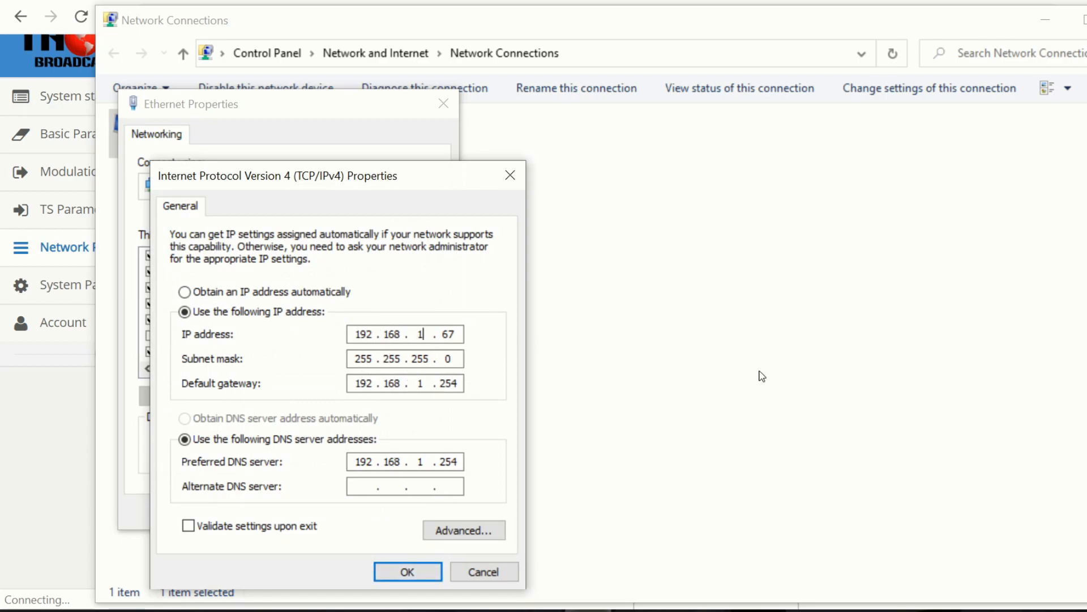
{"action": "key", "text": "Backspace"}
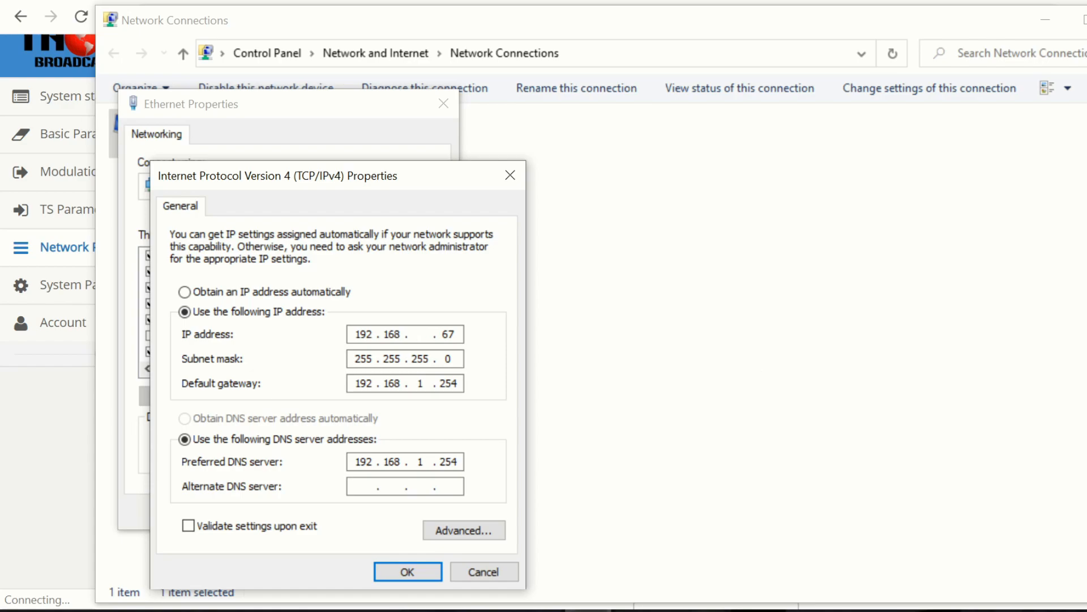
{"action": "type", "text": "4"}
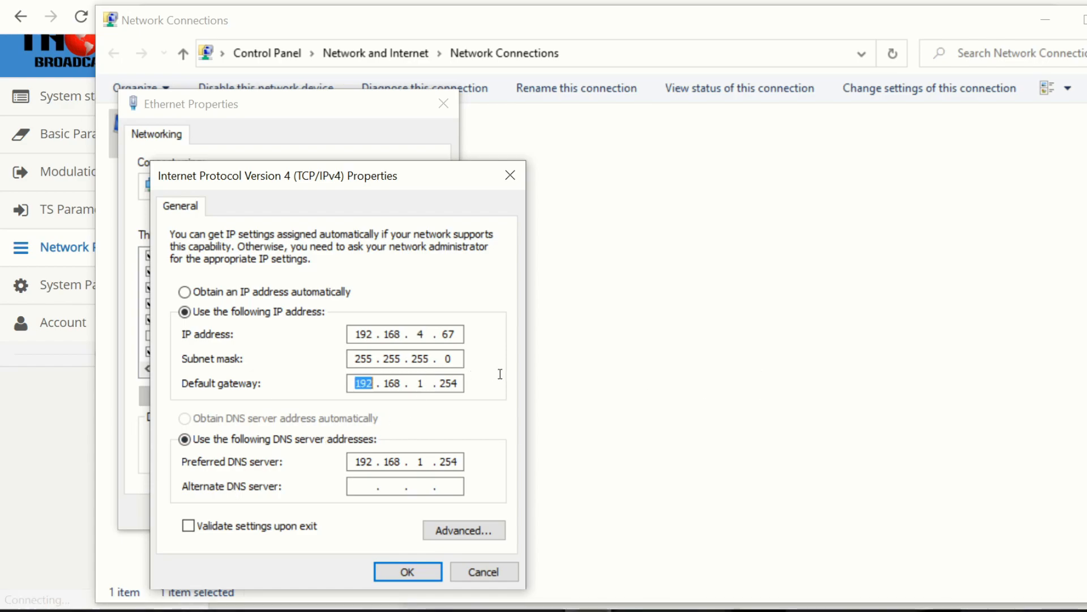
{"action": "left_click", "coordinate": [419, 334]}
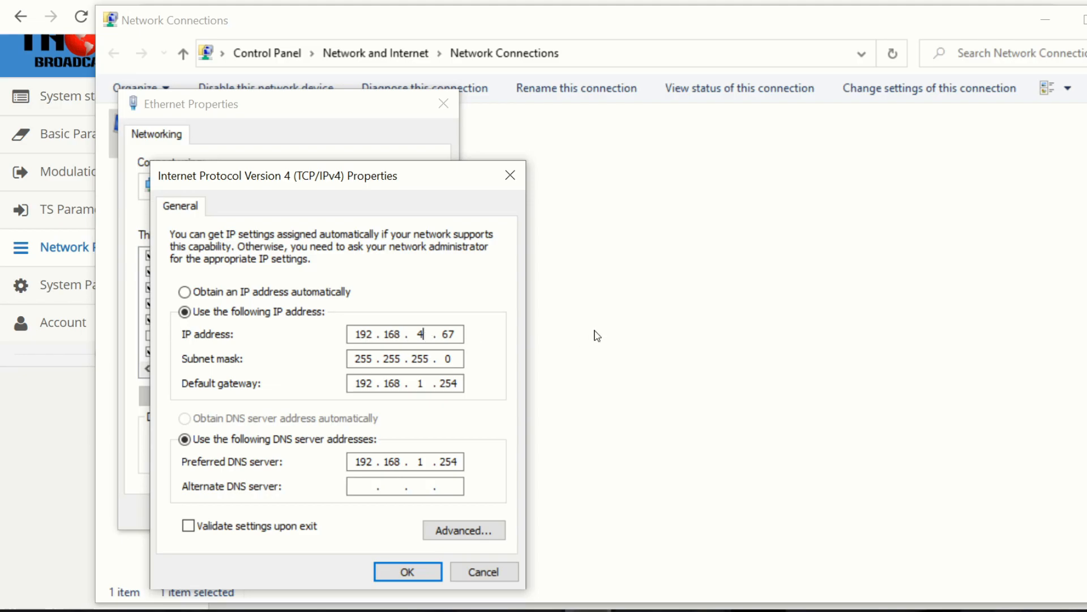
{"action": "type", "text": "1"}
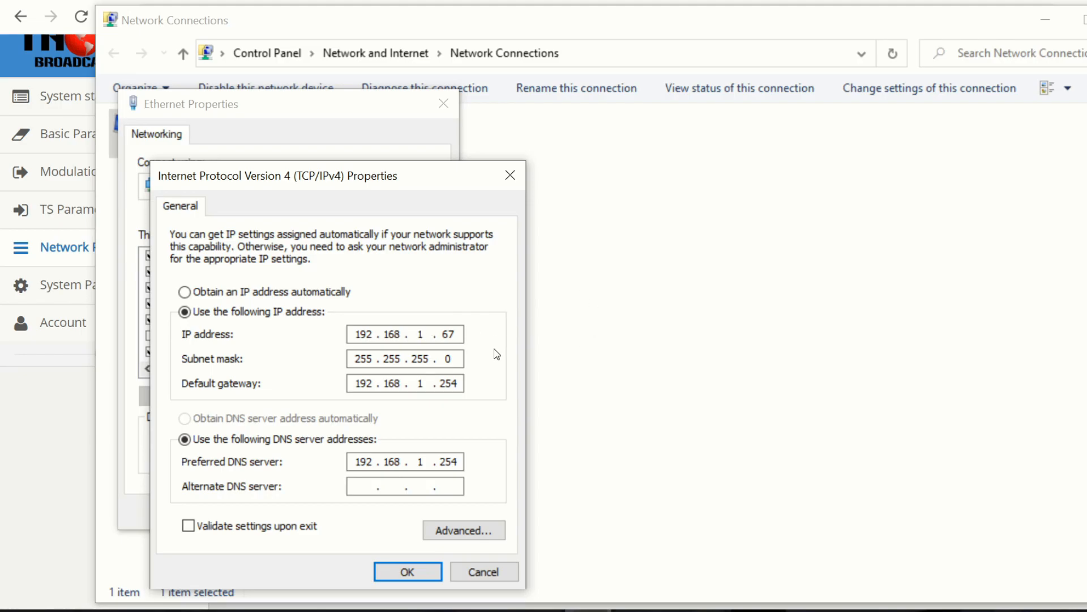
{"action": "left_click", "coordinate": [463, 531]}
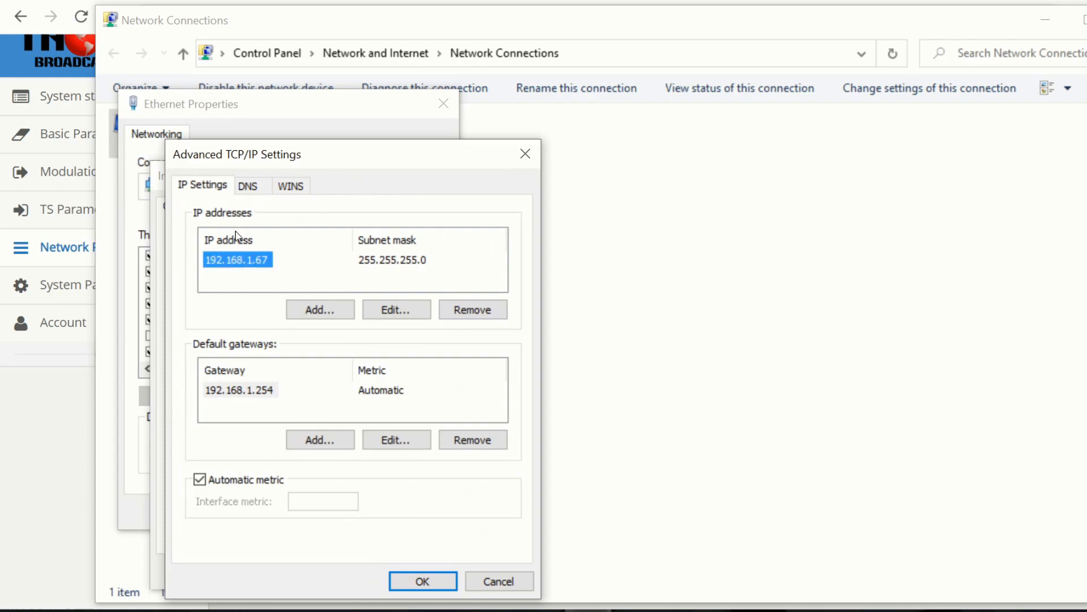
{"action": "mouse_move", "coordinate": [261, 281]}
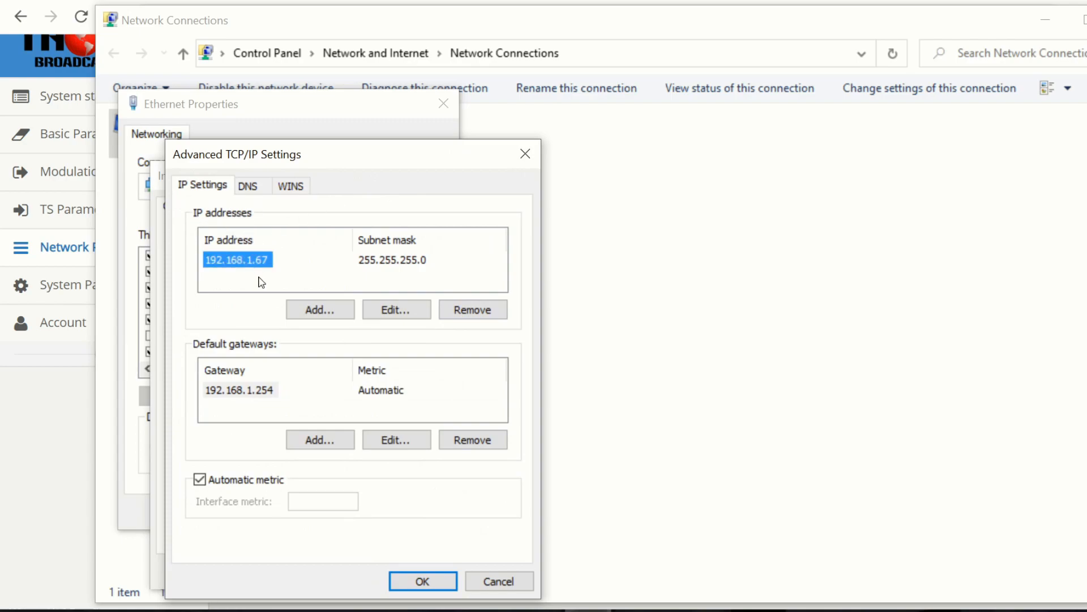
- Add 192.168.4.100 with mask 255.255.255.0 as a second adapter address and apply
{"action": "left_click", "coordinate": [319, 309]}
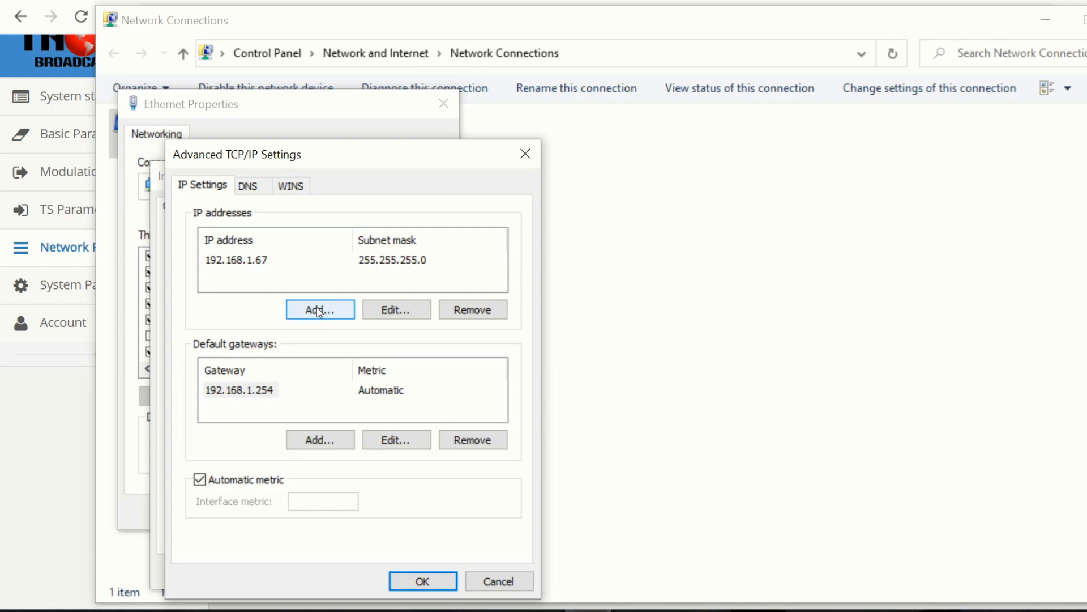
{"action": "left_click", "coordinate": [319, 309]}
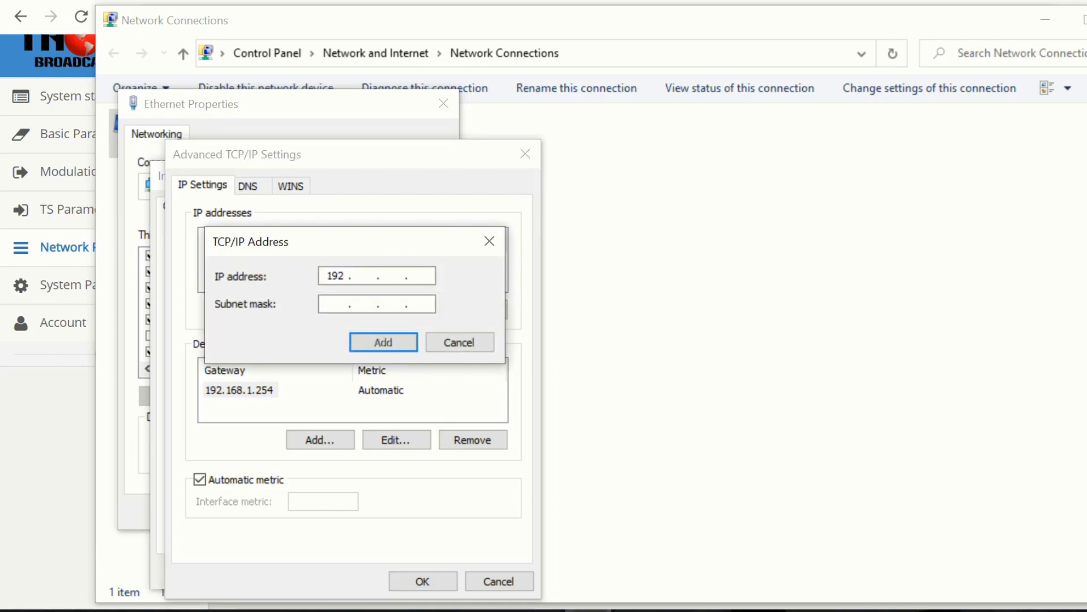
{"action": "type", "text": "168.4"}
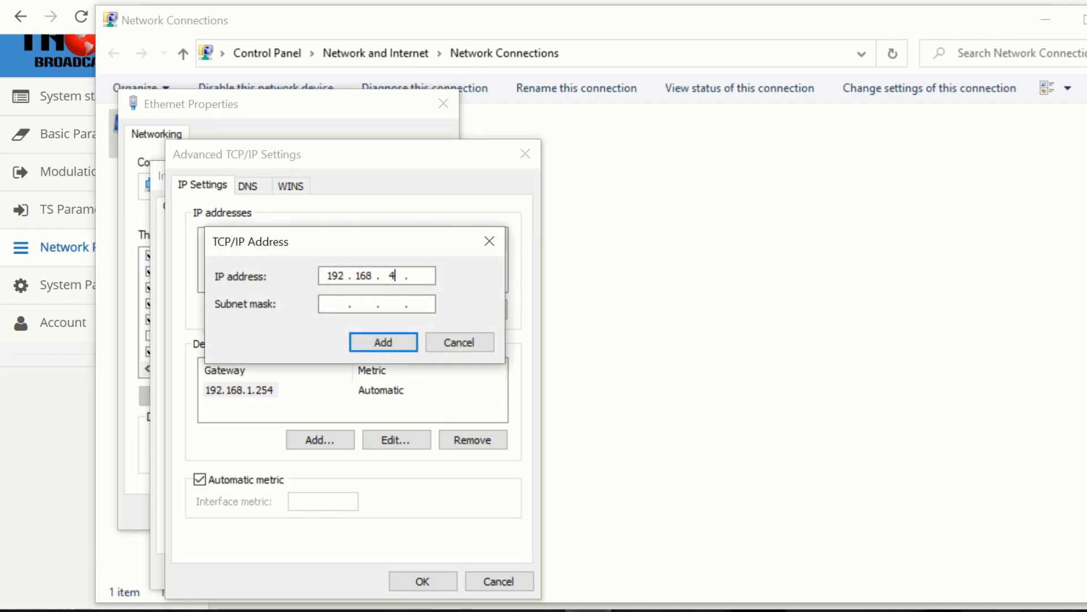
{"action": "mouse_move", "coordinate": [424, 288]}
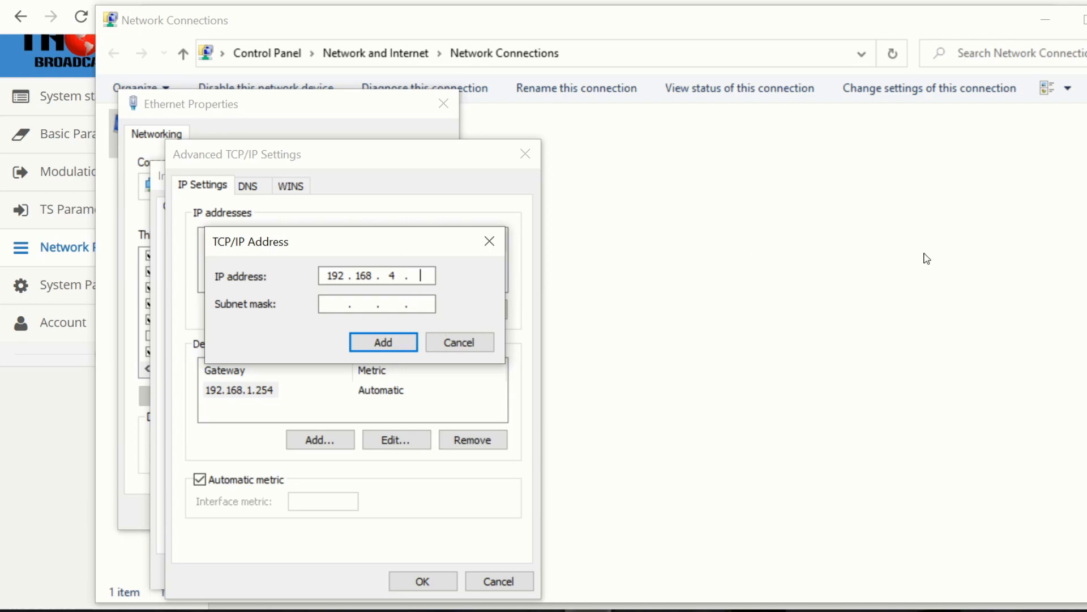
{"action": "type", "text": "100"}
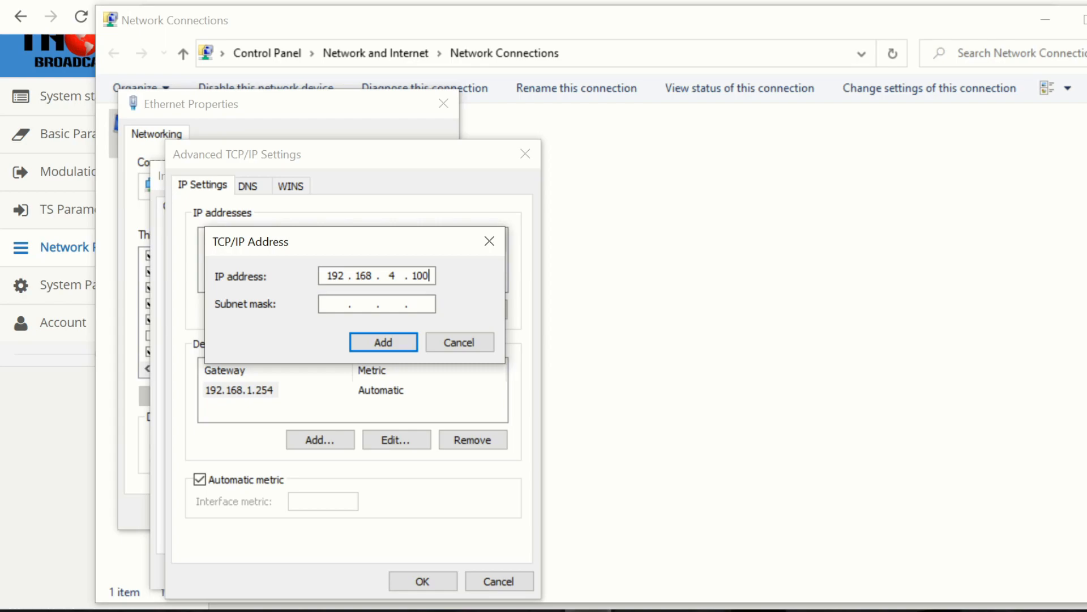
{"action": "type", "text": "255.255.255.0"}
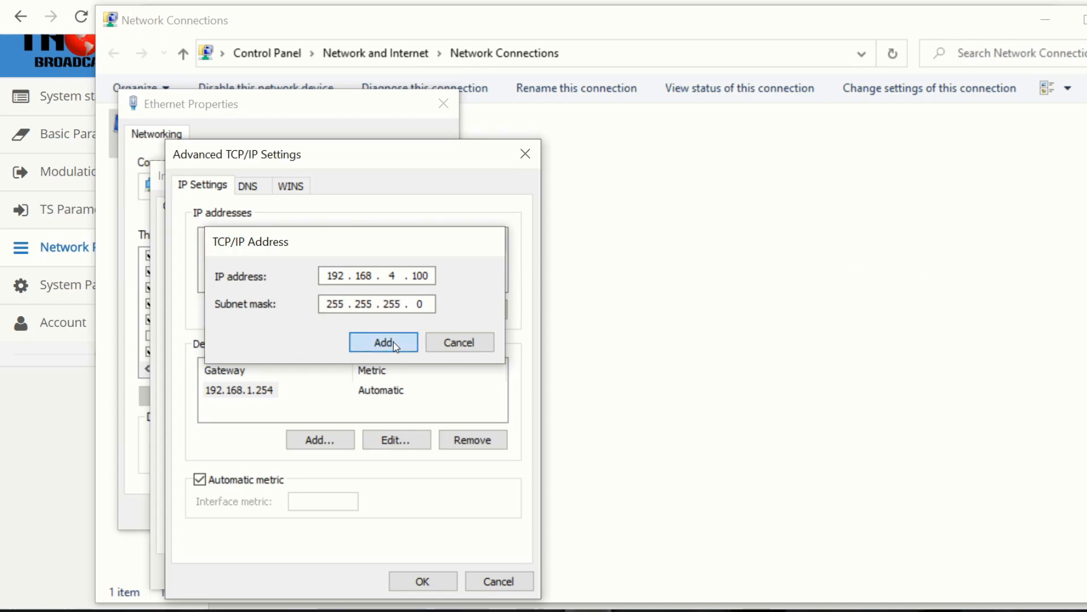
{"action": "left_click", "coordinate": [384, 343]}
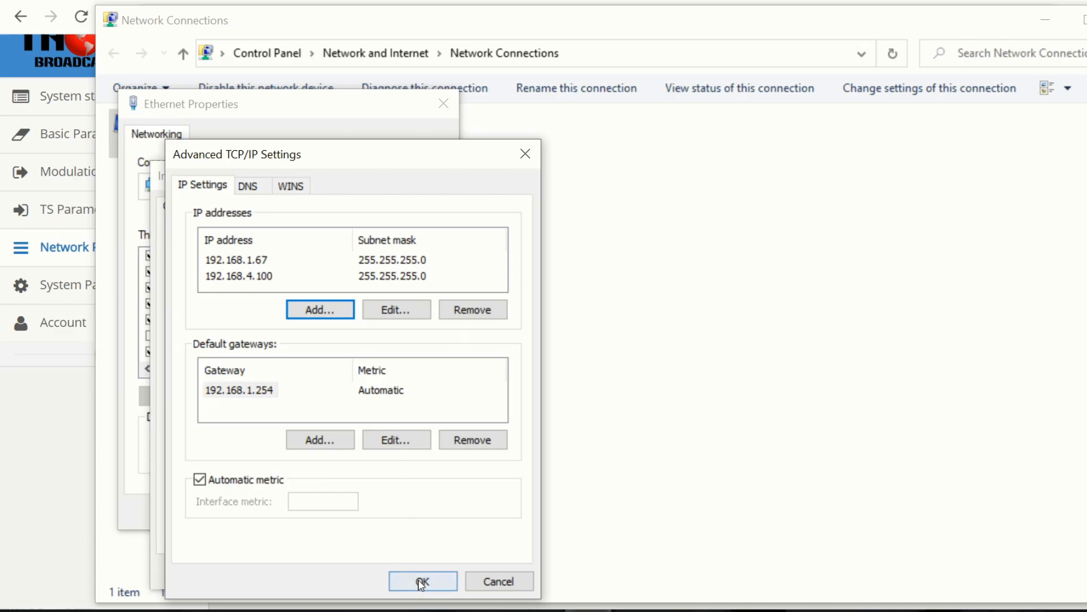
{"action": "left_click", "coordinate": [422, 581]}
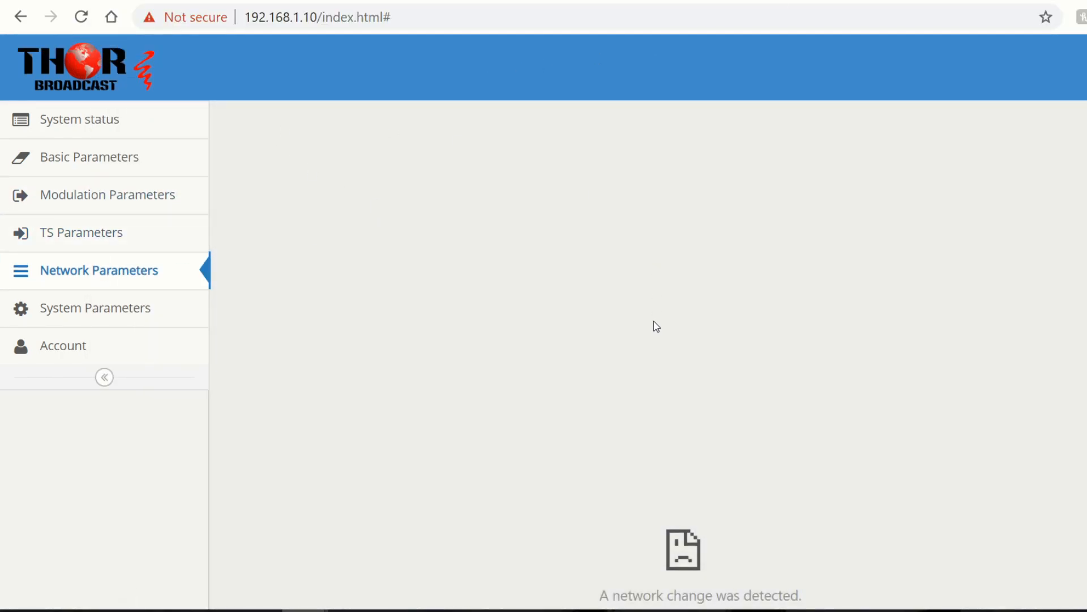
{"action": "mouse_move", "coordinate": [710, 379]}
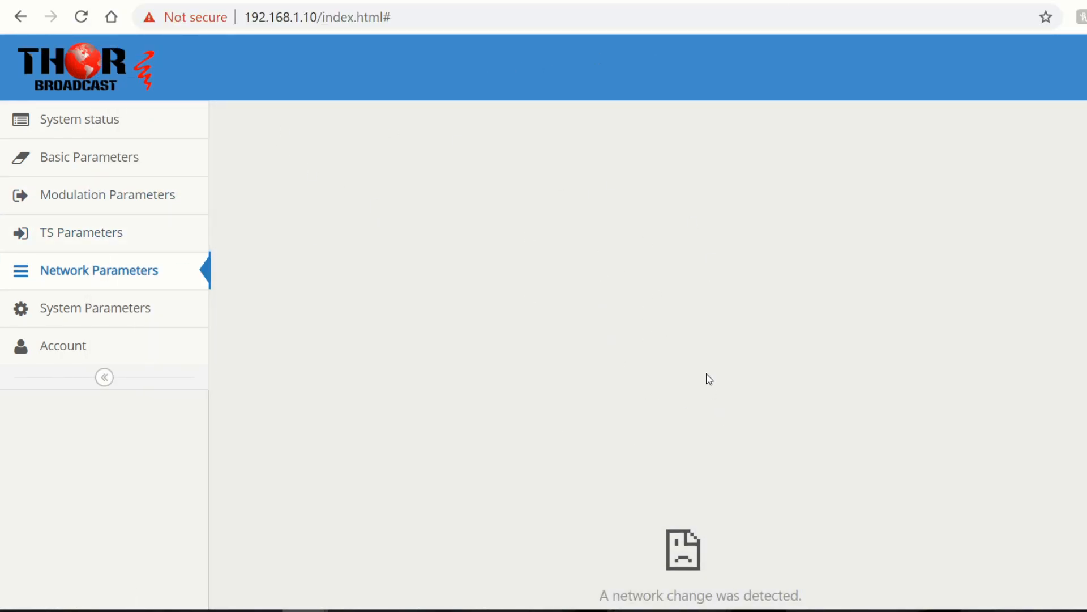
{"action": "scroll", "scroll_direction": "down", "scroll_amount": 3}
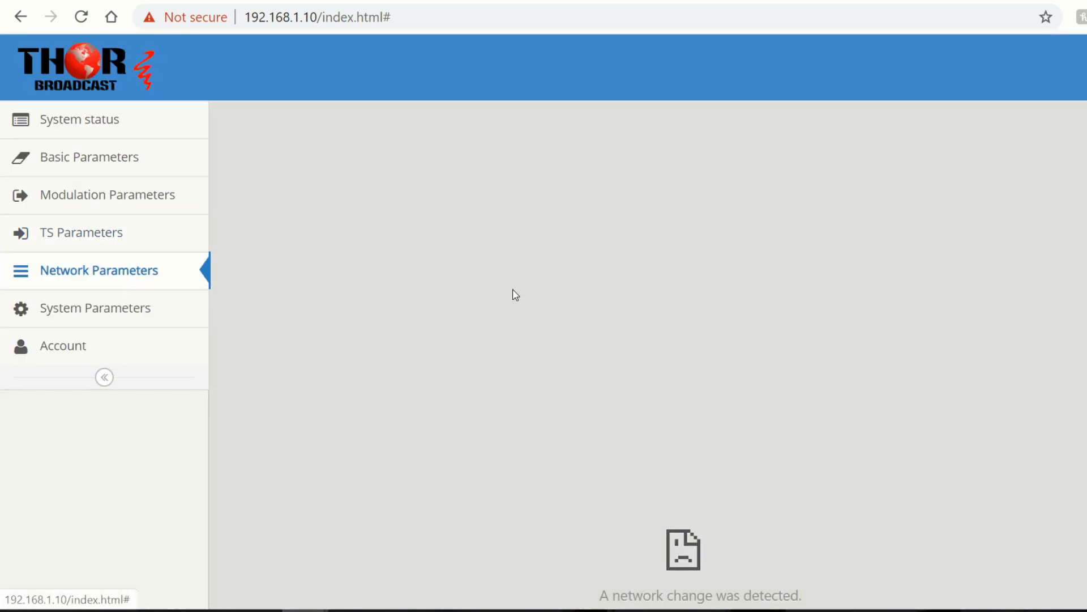
{"action": "mouse_move", "coordinate": [720, 276]}
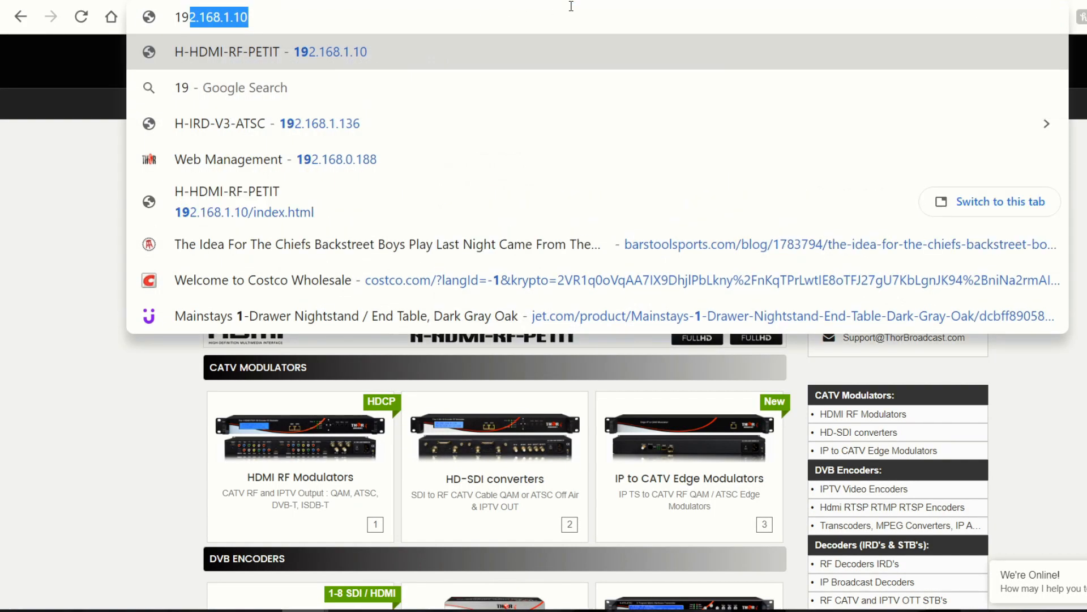
- Browse to 192.168.4.50 and sign in to reach the modulator's System Status page
{"action": "type", "text": "192.168."}
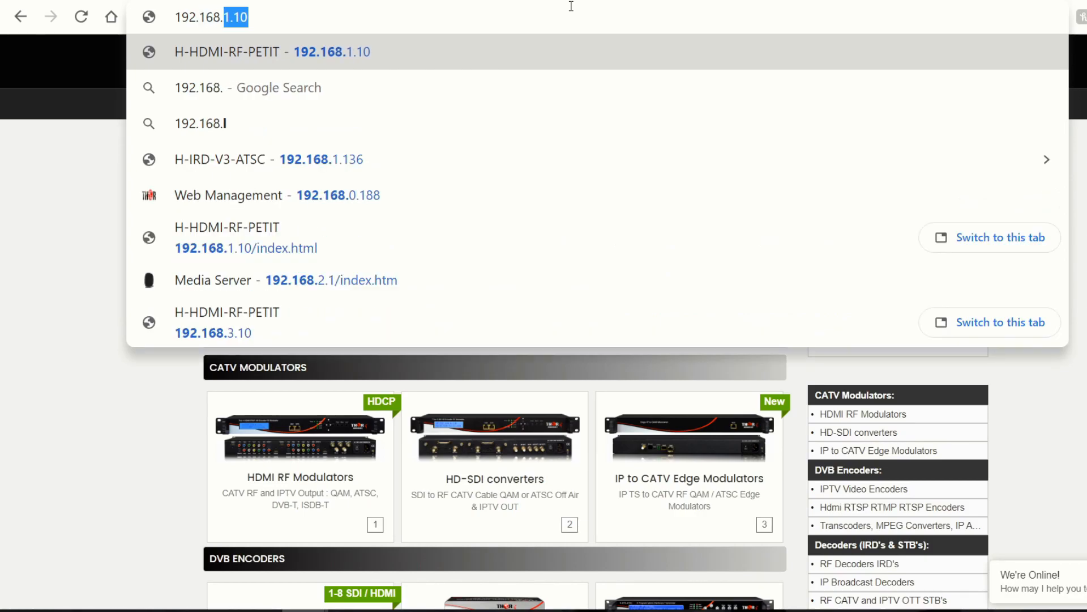
{"action": "type", "text": "192.168.4.50"}
{"action": "type", "text": "user"}
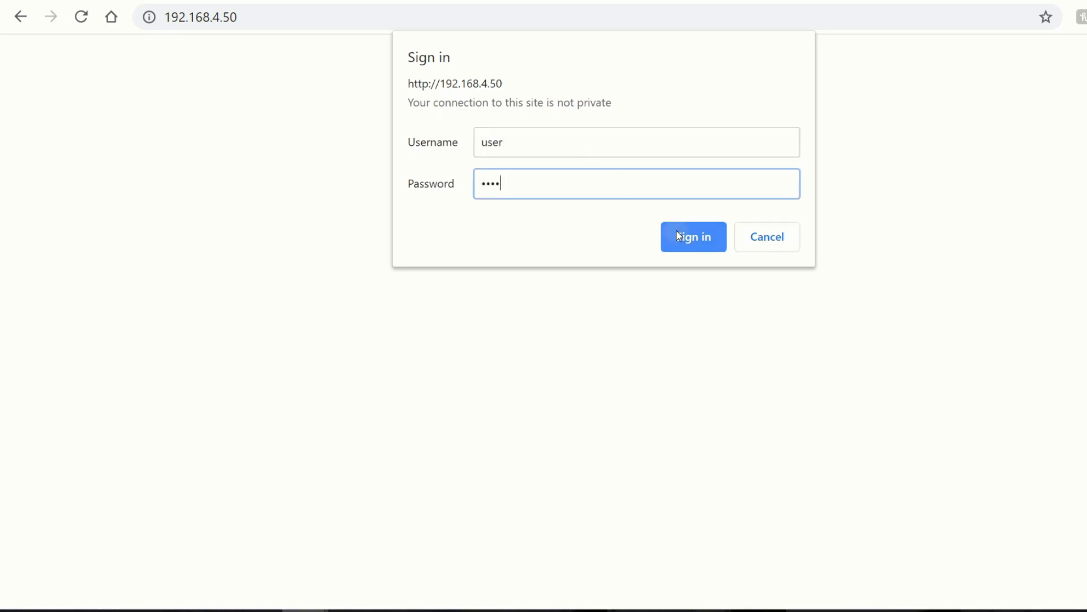
{"action": "left_click", "coordinate": [692, 237]}
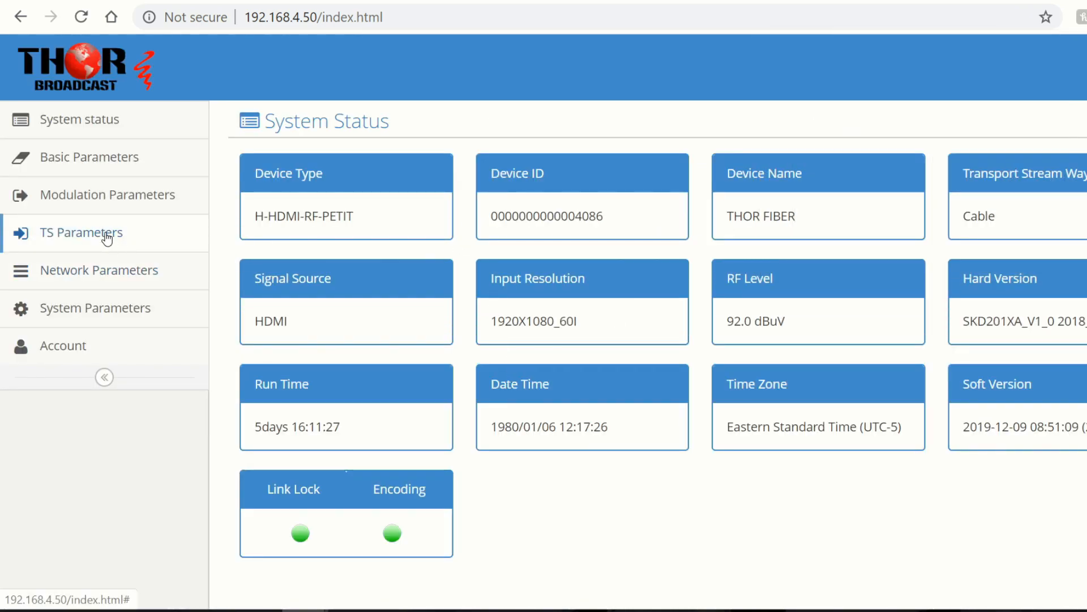
- Open TS Parameters, then Network Parameters, and inspect the 192.168.4.50 IP address field
{"action": "left_click", "coordinate": [81, 233]}
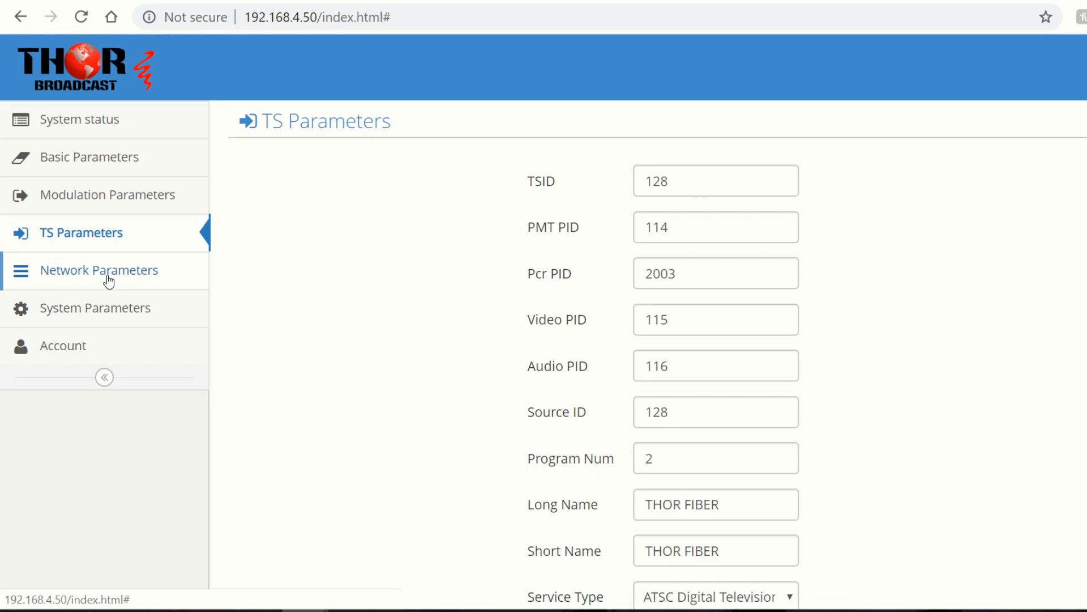
{"action": "left_click", "coordinate": [99, 270]}
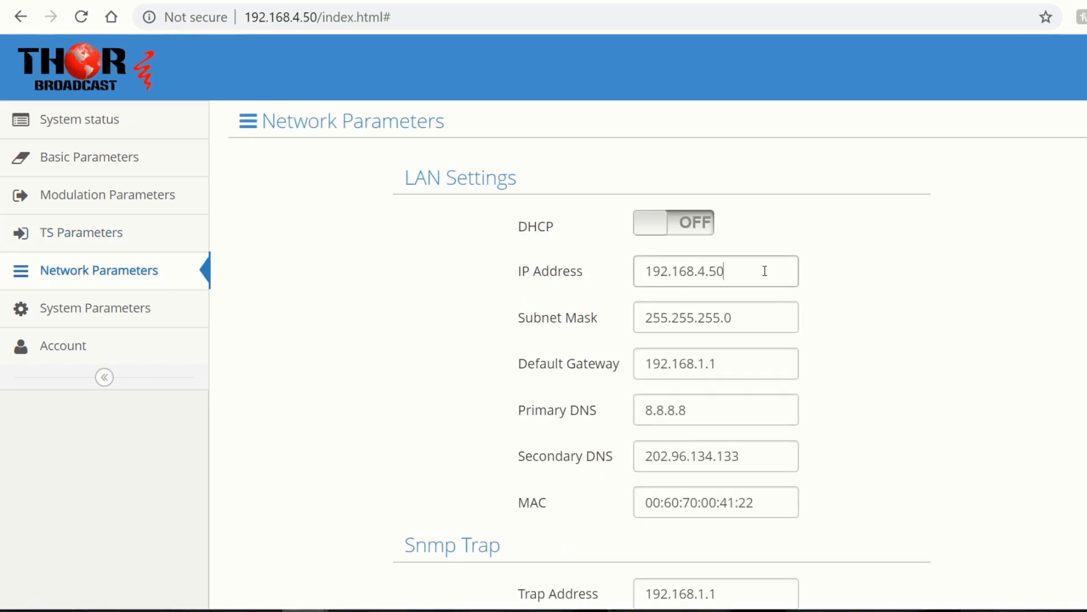
{"action": "left_click", "coordinate": [715, 271]}
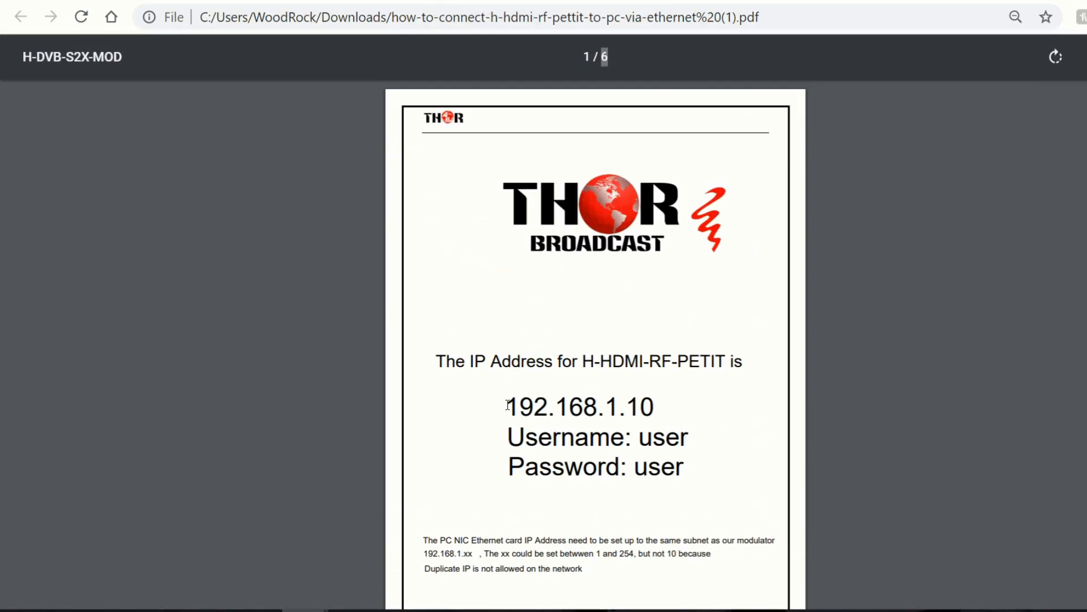
- Select the default IP 192.168.1.10 in the connection guide and scroll down
{"action": "double_click", "coordinate": [606, 407]}
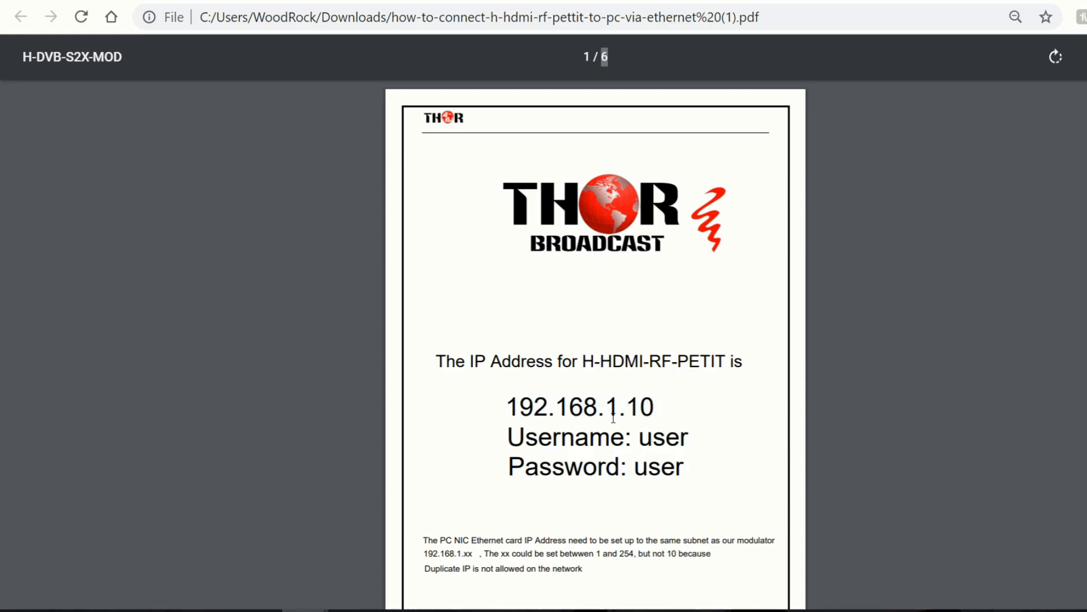
{"action": "scroll", "scroll_direction": "down", "scroll_amount": 3}
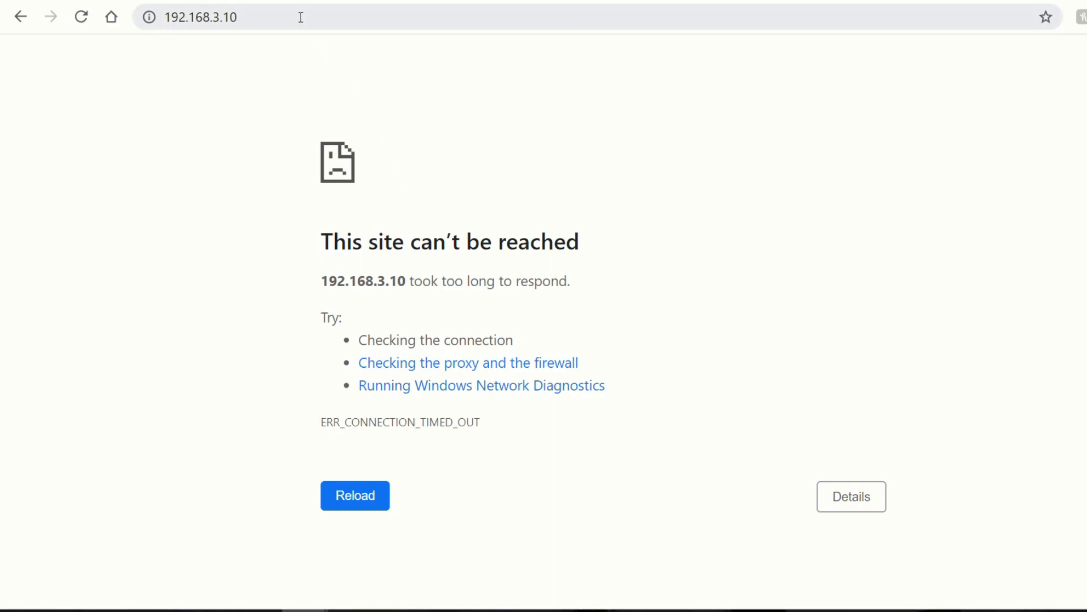
- Select the unreachable 192.168.3.10 address on the timeout tab, then deselect it
{"action": "left_click", "coordinate": [201, 16]}
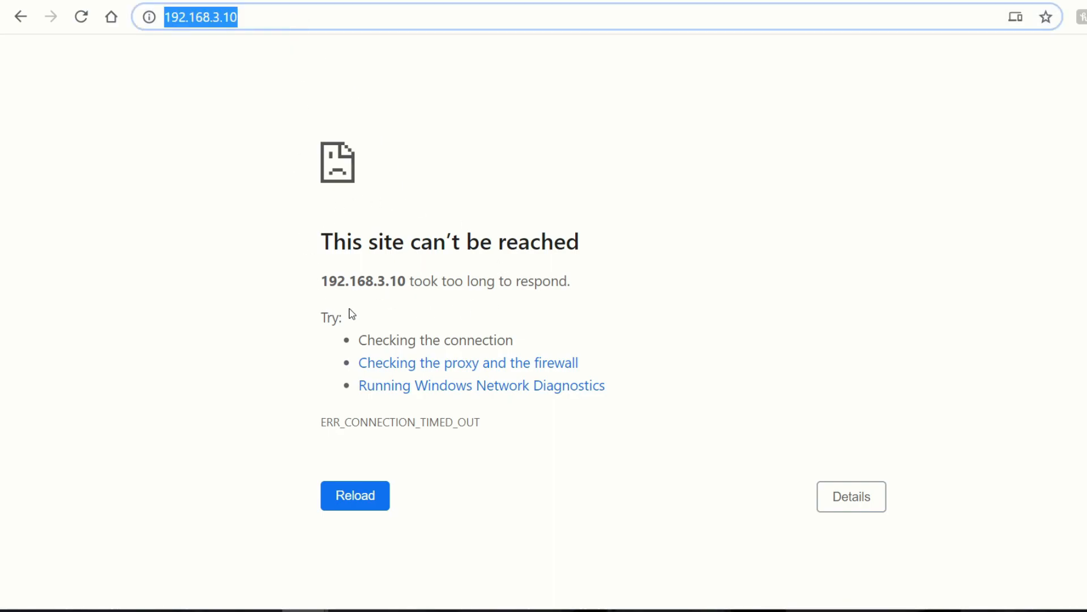
{"action": "left_click", "coordinate": [619, 263]}
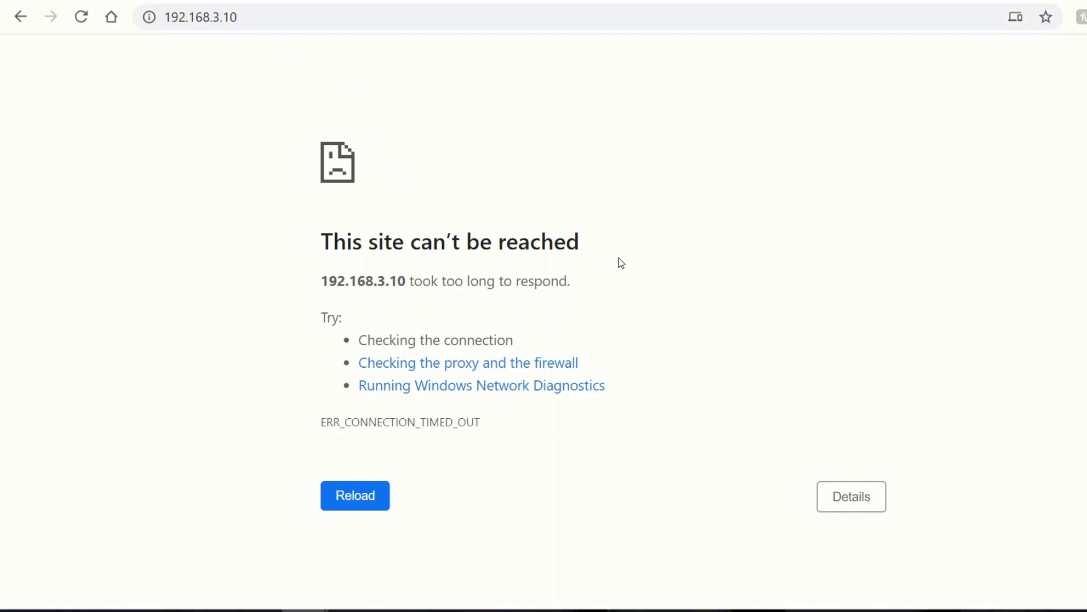
{"action": "mouse_move", "coordinate": [687, 188]}
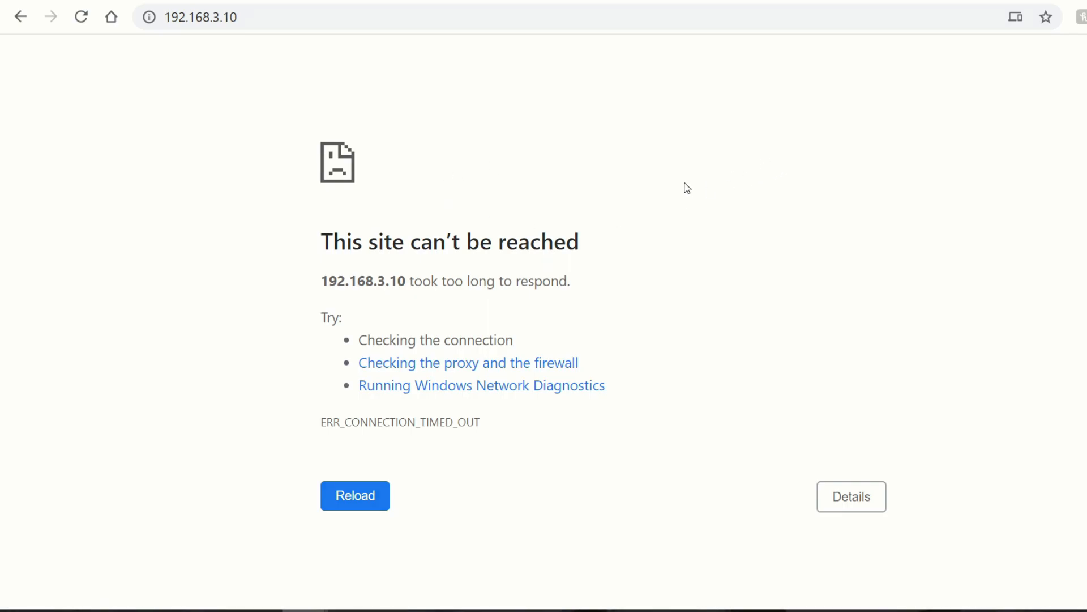